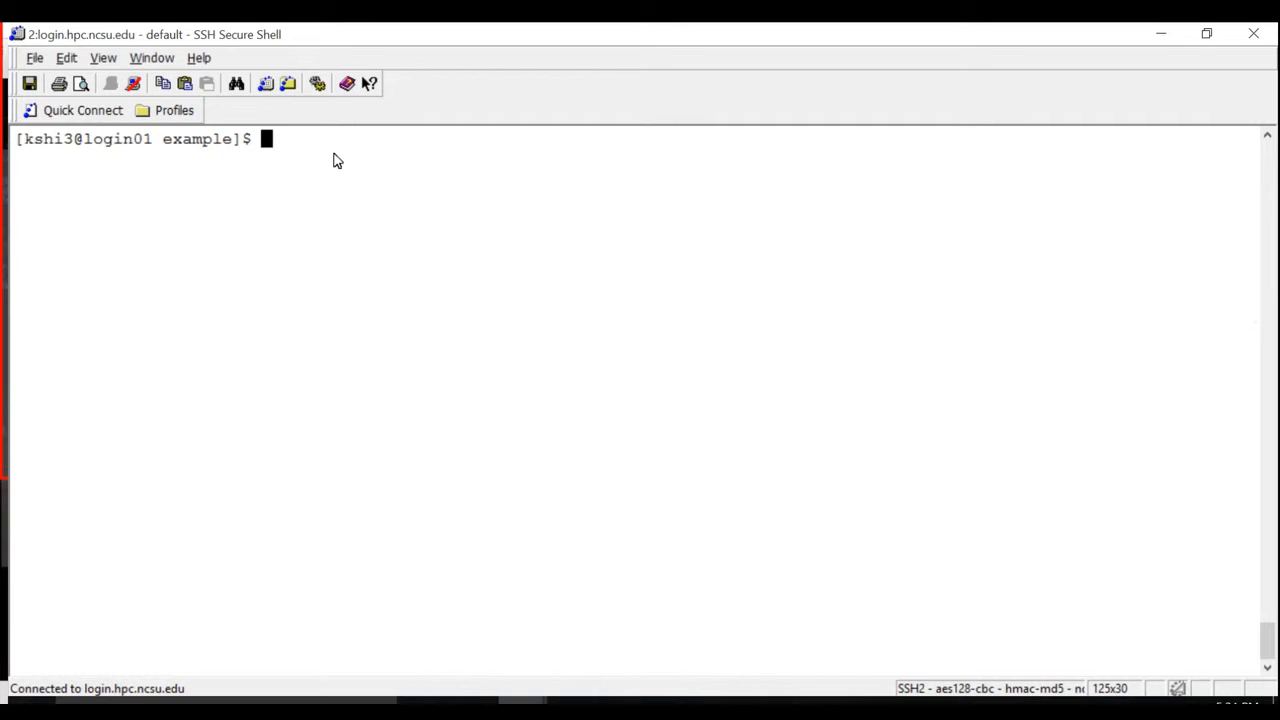
Move up from the example folder into DEMO's src folder and list the Fortran sources.
{"action": "type", "text": "cd .."}
{"action": "type", "text": "ls"}
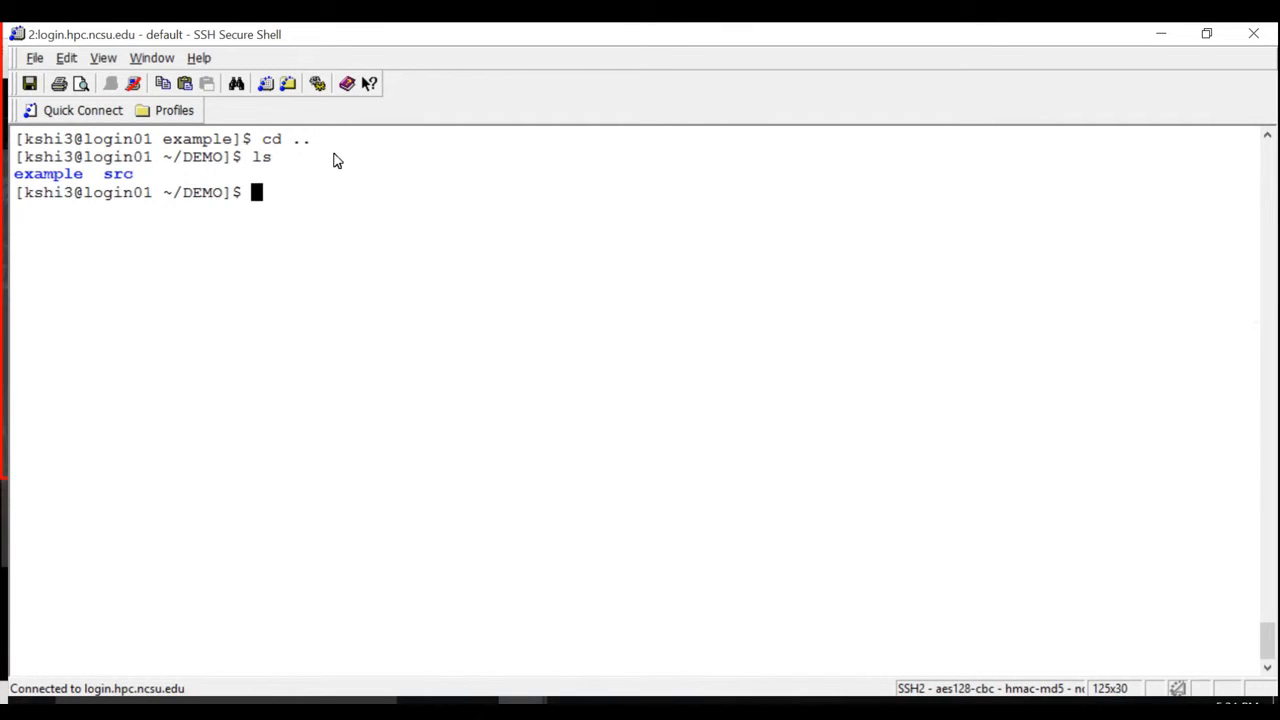
{"action": "type", "text": "cd src"}
{"action": "type", "text": "ls"}
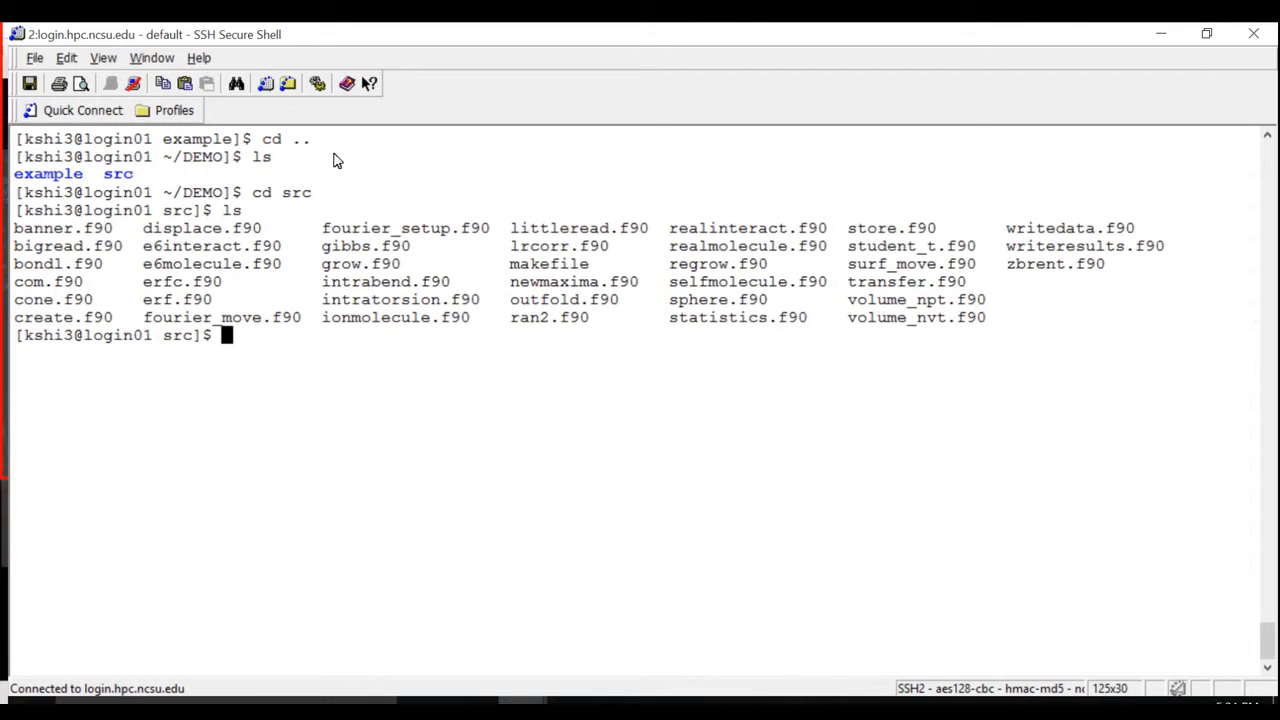
Edit the makefile in vi, changing PROG from gibbs.out to gibbs.x, and save.
{"action": "type", "text": "vi"}
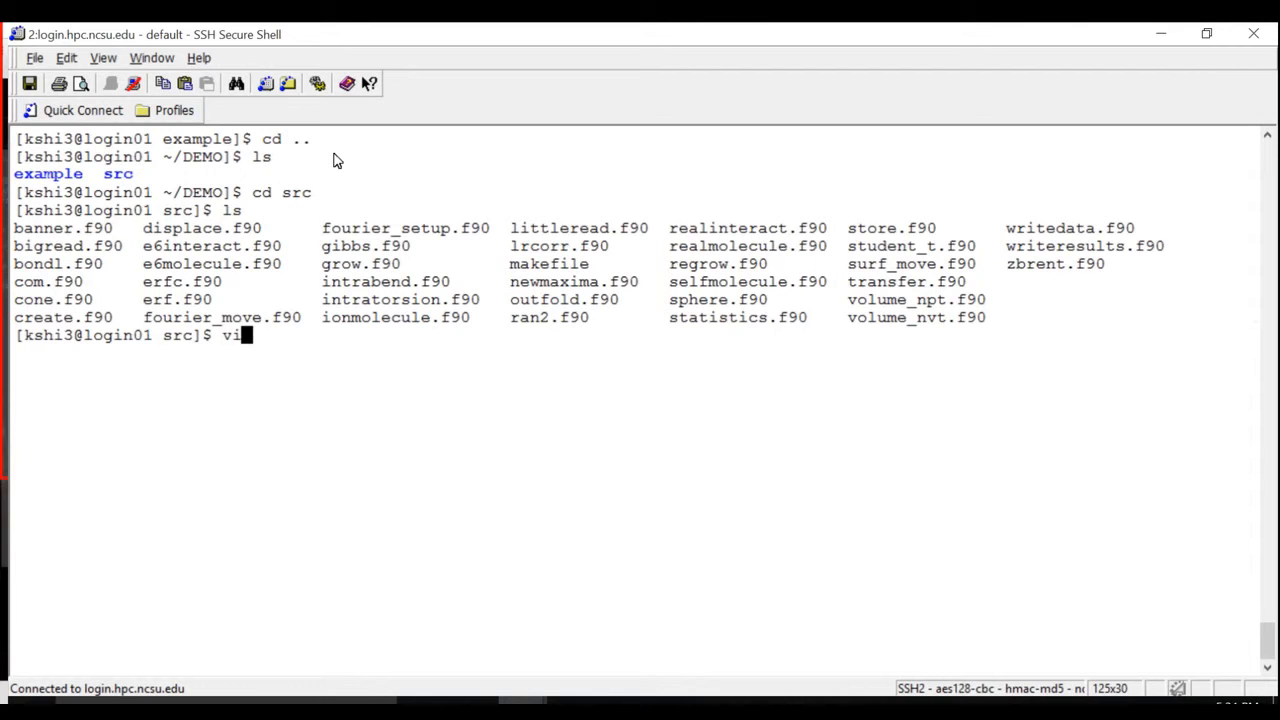
{"action": "type", "text": "makefile"}
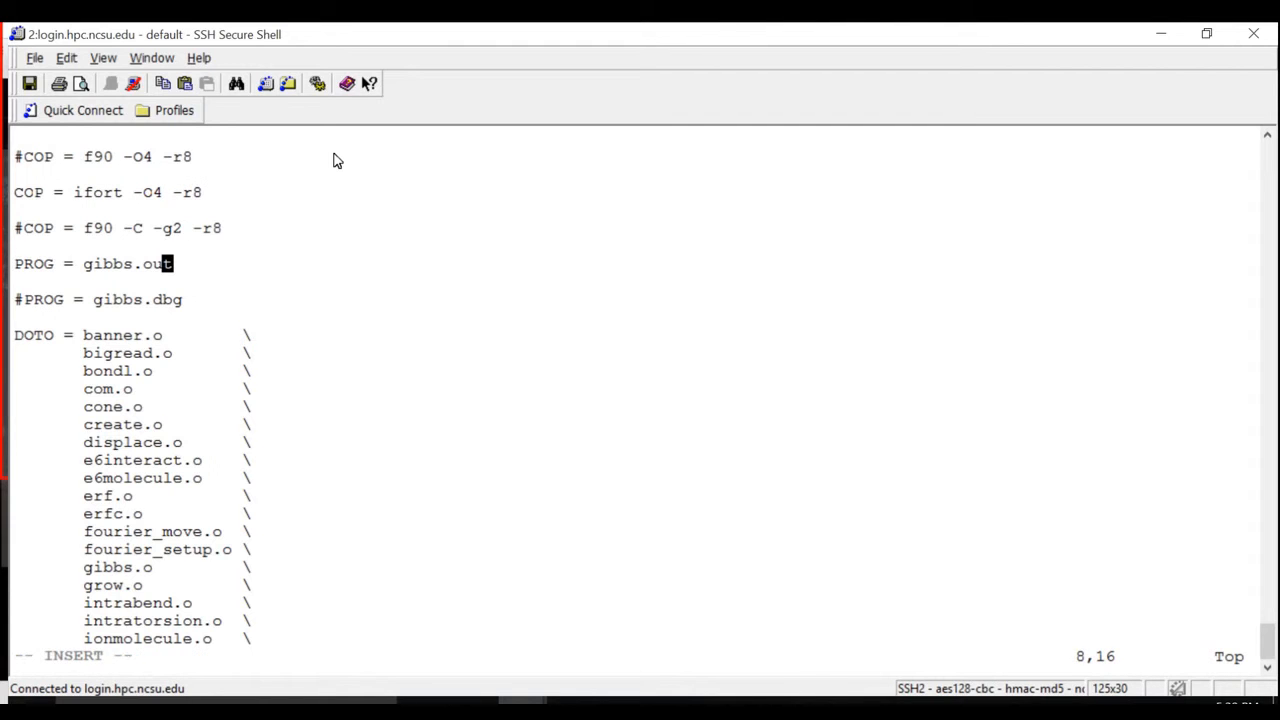
{"action": "key", "text": "BackSpace"}
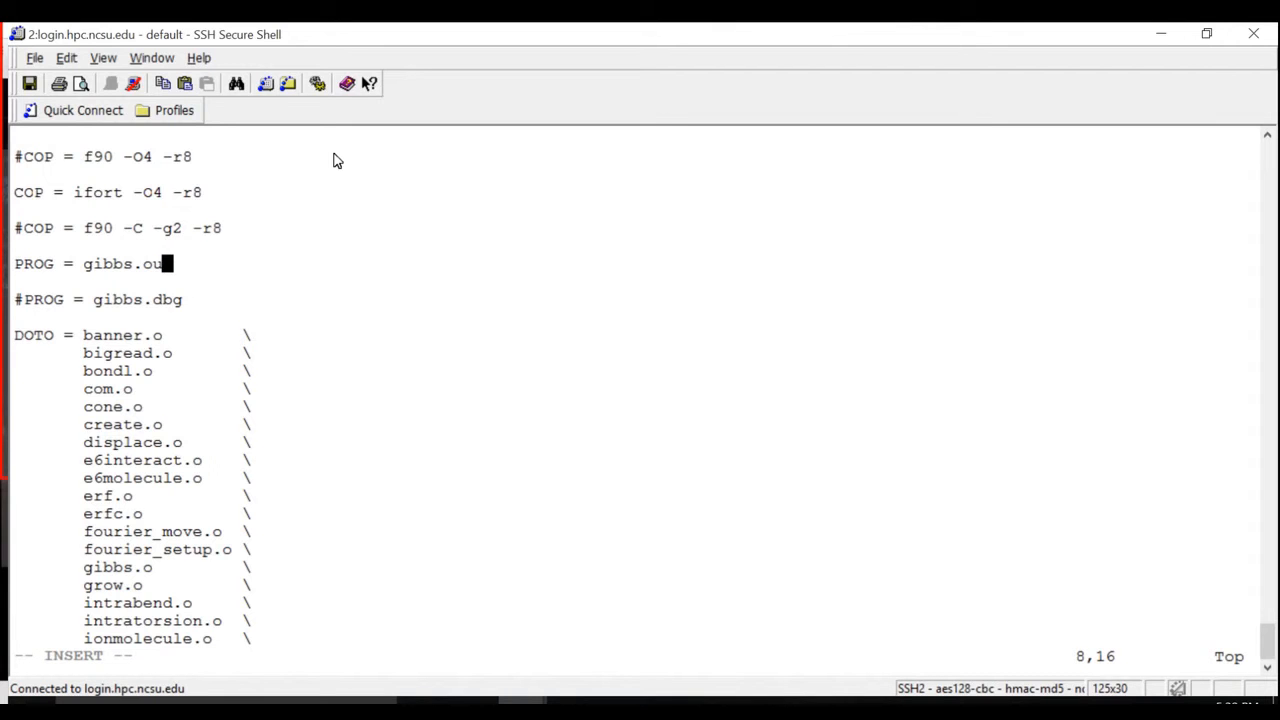
{"action": "key", "text": "BackSpace"}
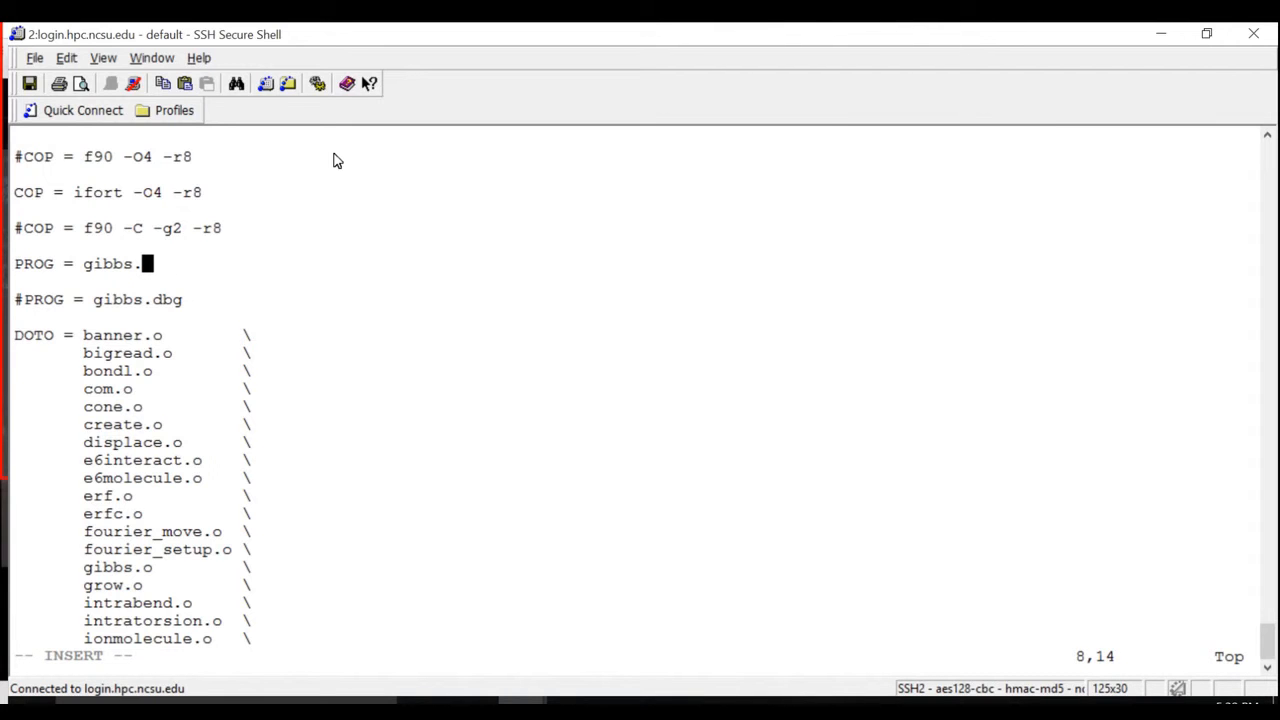
{"action": "type", "text": "x"}
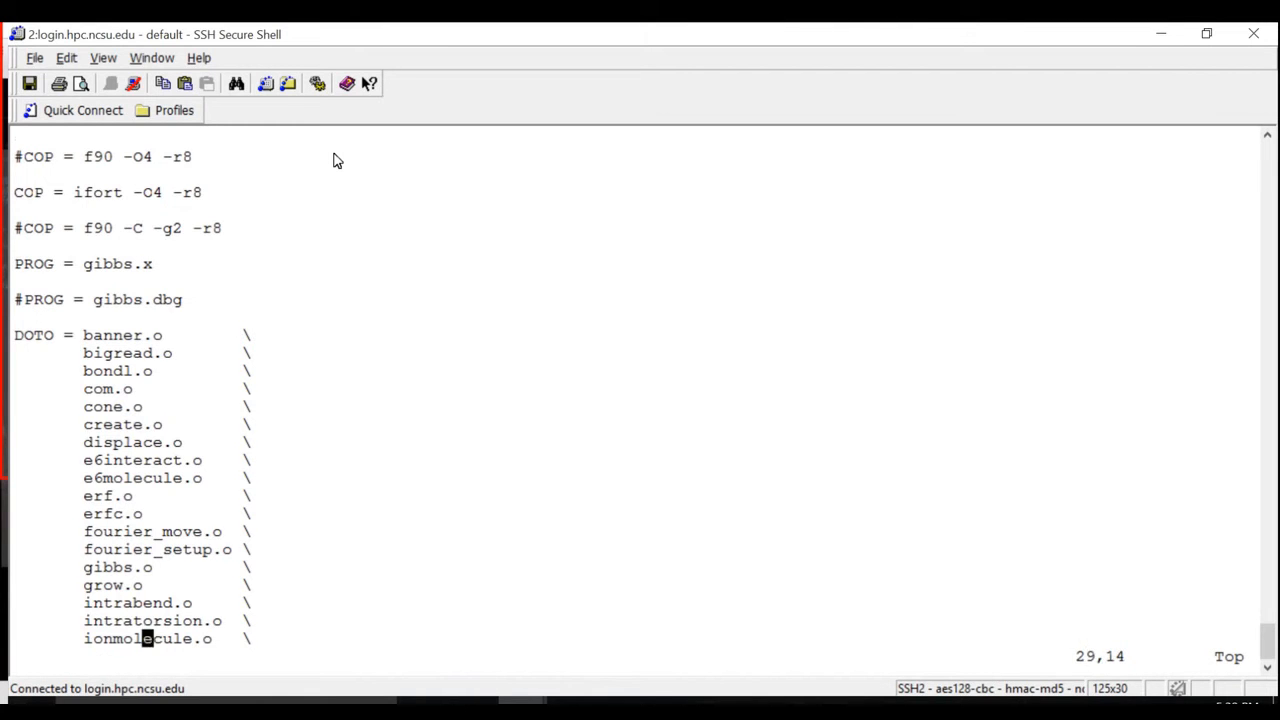
{"action": "scroll", "scroll_direction": "down", "scroll_amount": 3}
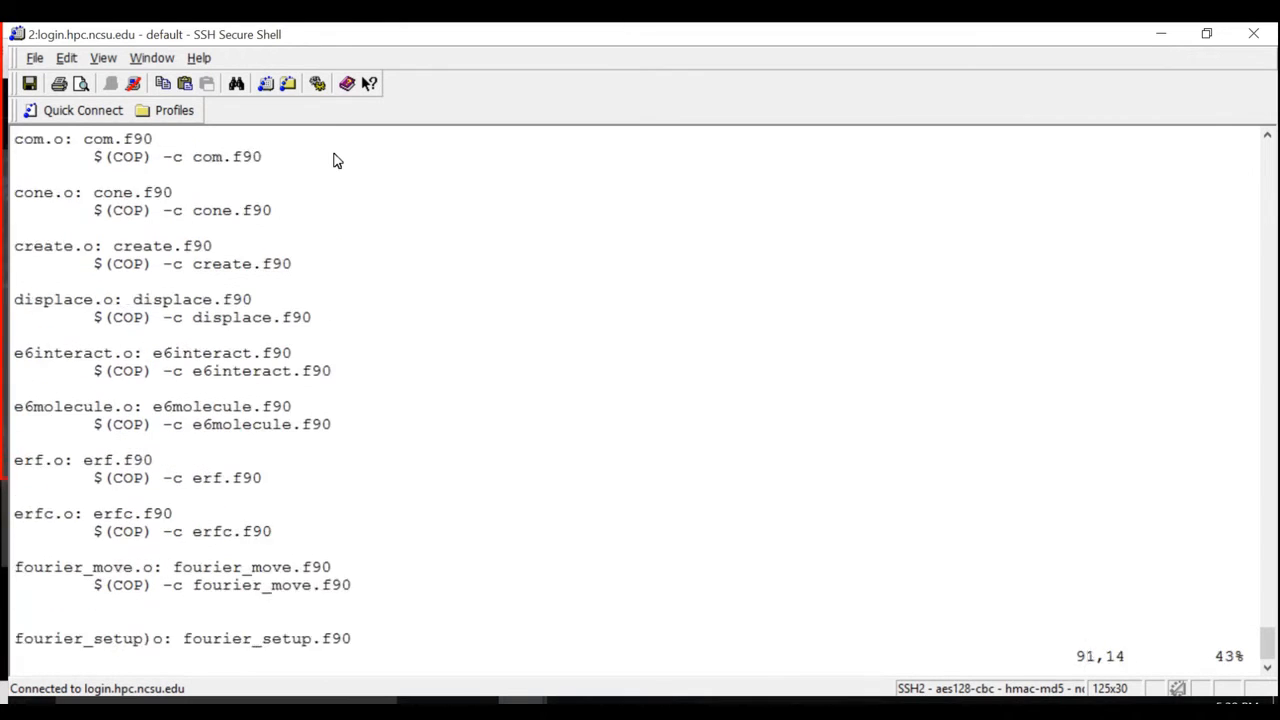
{"action": "scroll", "scroll_direction": "down", "scroll_amount": 3}
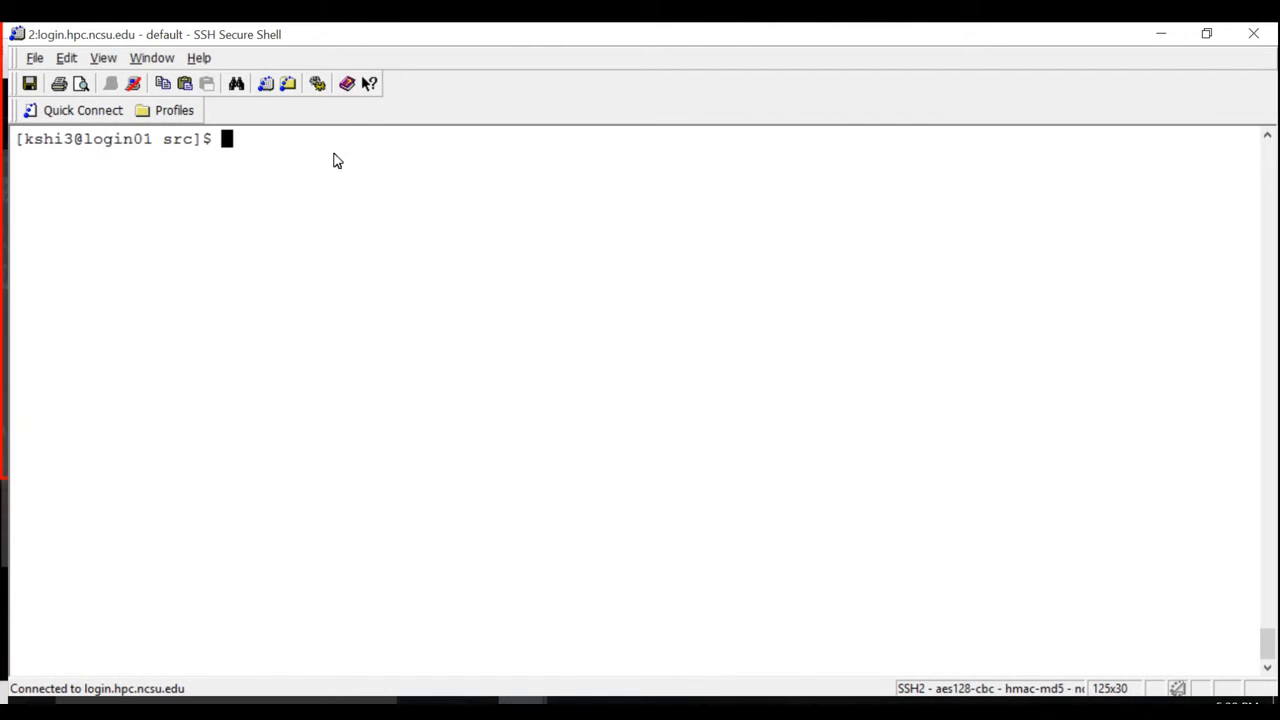
List src and source /usr/local/apps/env/intel2016.csh to load the Intel 2016 compilers.
{"action": "type", "text": "ls"}
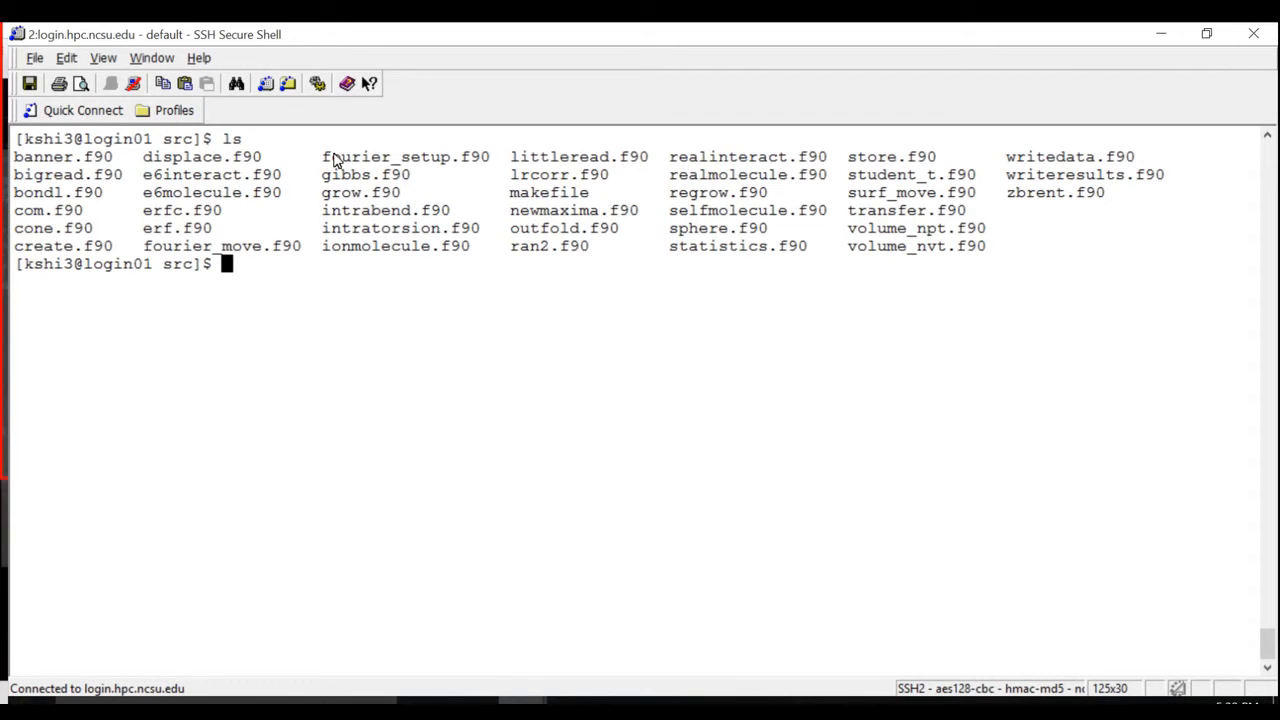
{"action": "type", "text": "sour"}
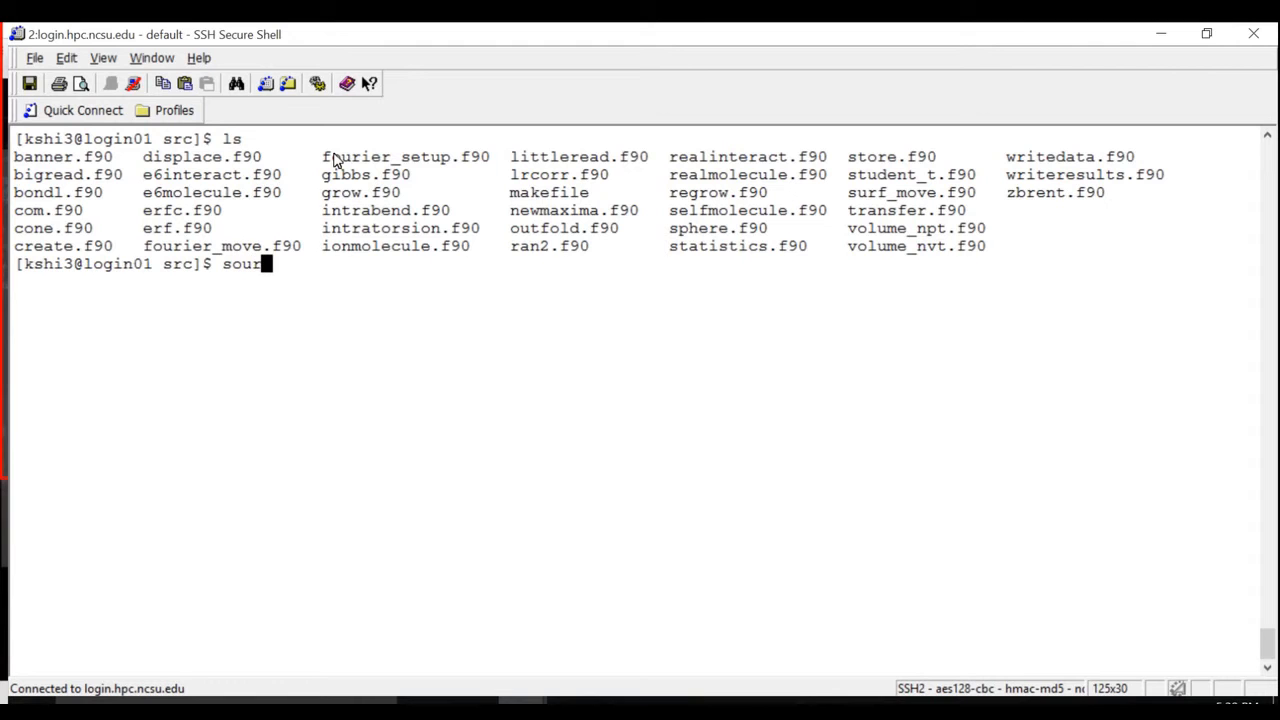
{"action": "type", "text": "ce"}
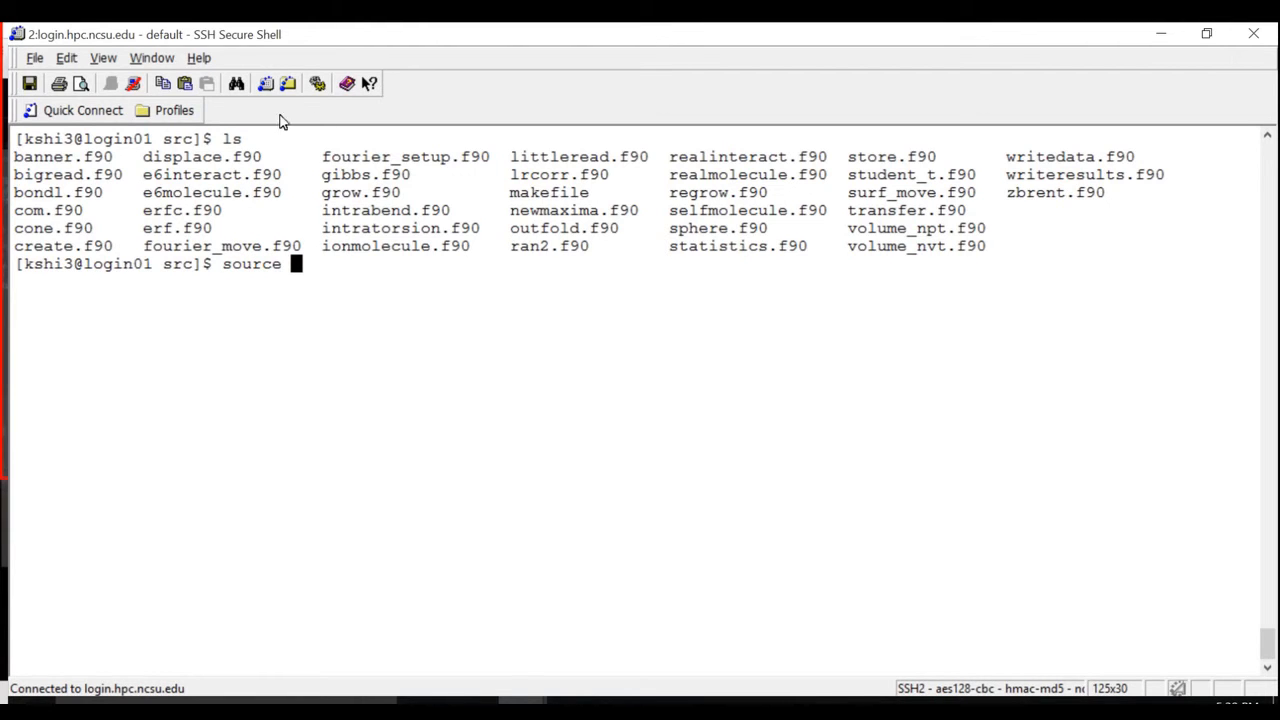
{"action": "type", "text": "source /usr/local/apps/env/intel2016.csh"}
{"action": "type", "text": "make"}
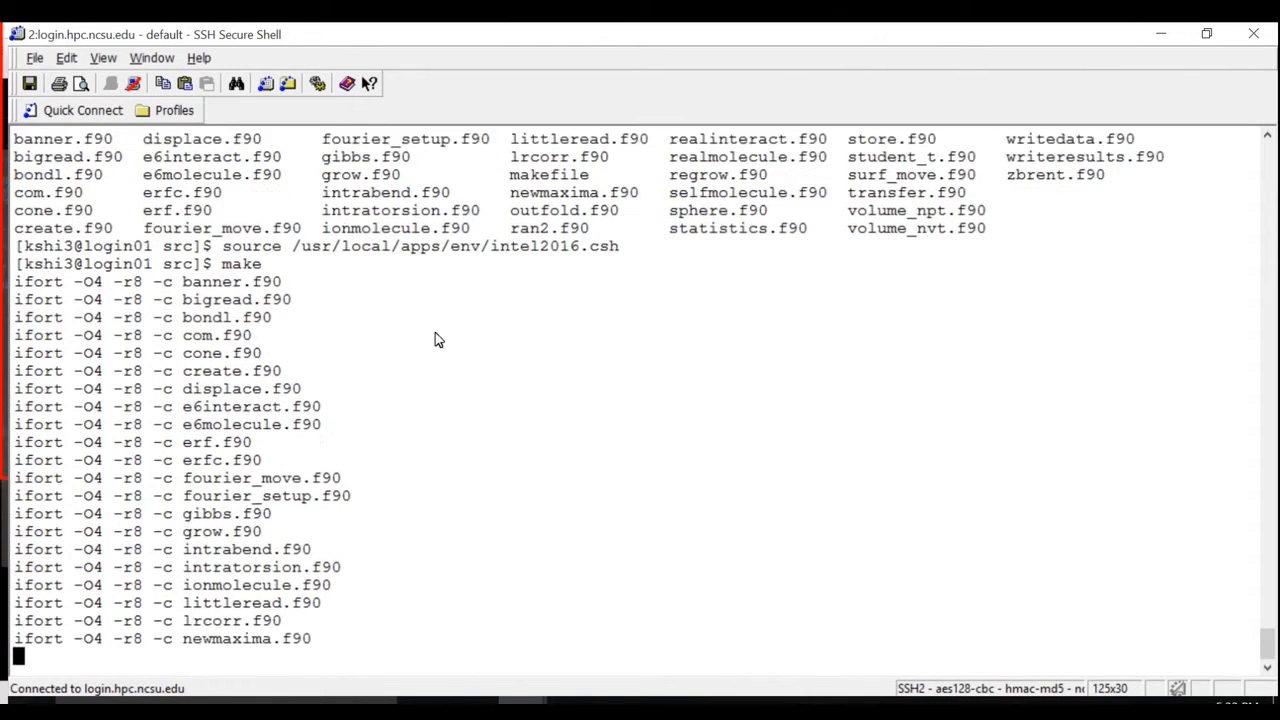
Run make and scroll through the ifort output, including writedata.f90 format remarks.
{"action": "scroll", "scroll_direction": "down", "scroll_amount": 3}
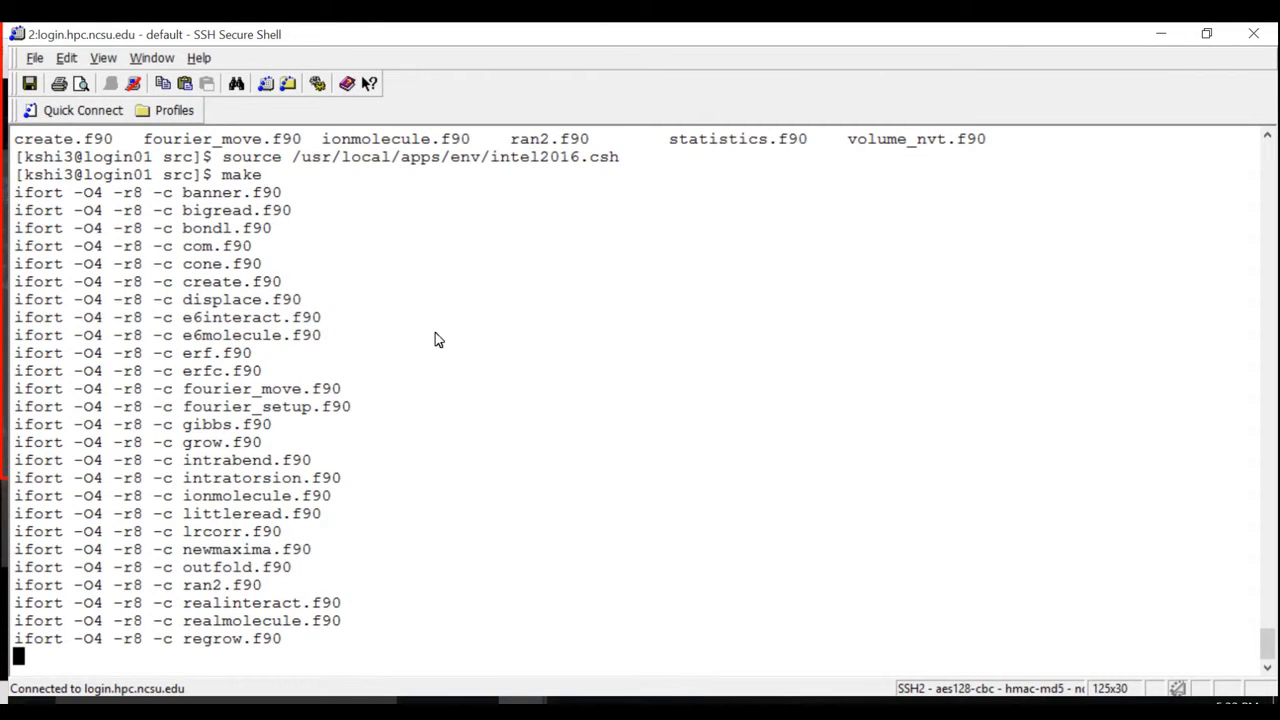
{"action": "scroll", "scroll_direction": "down", "scroll_amount": 3}
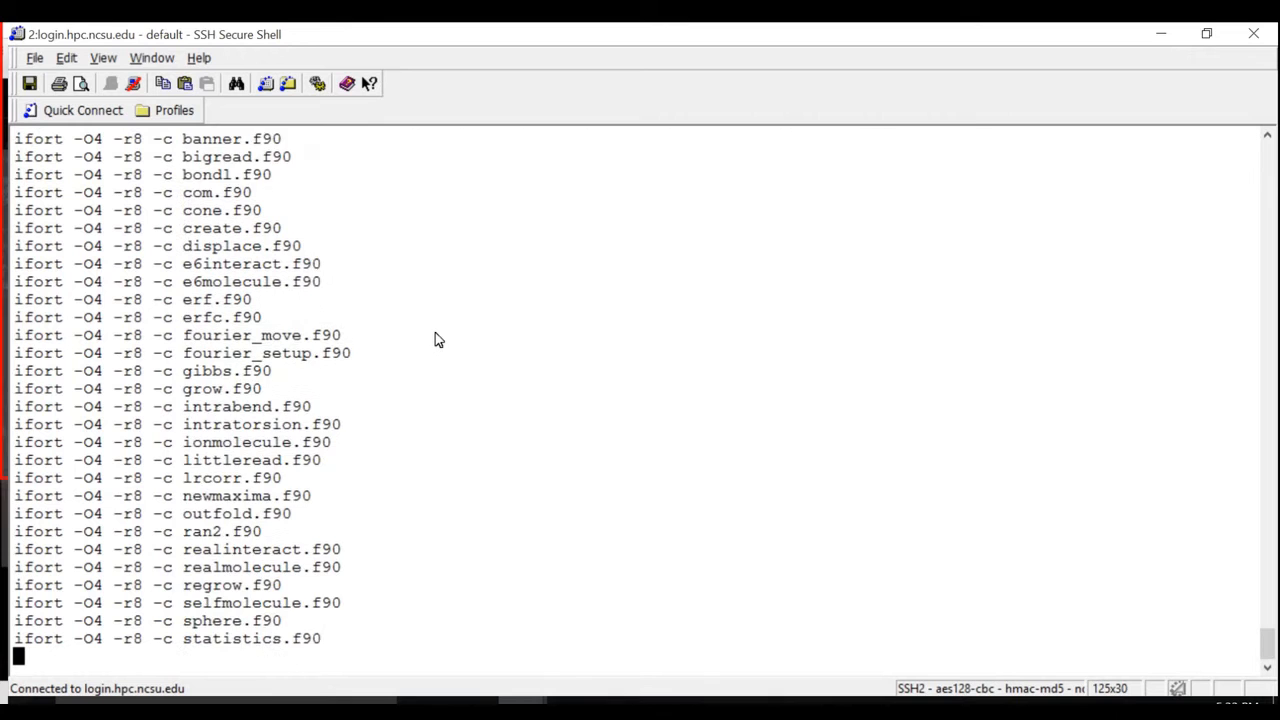
{"action": "scroll", "scroll_direction": "down", "scroll_amount": 3}
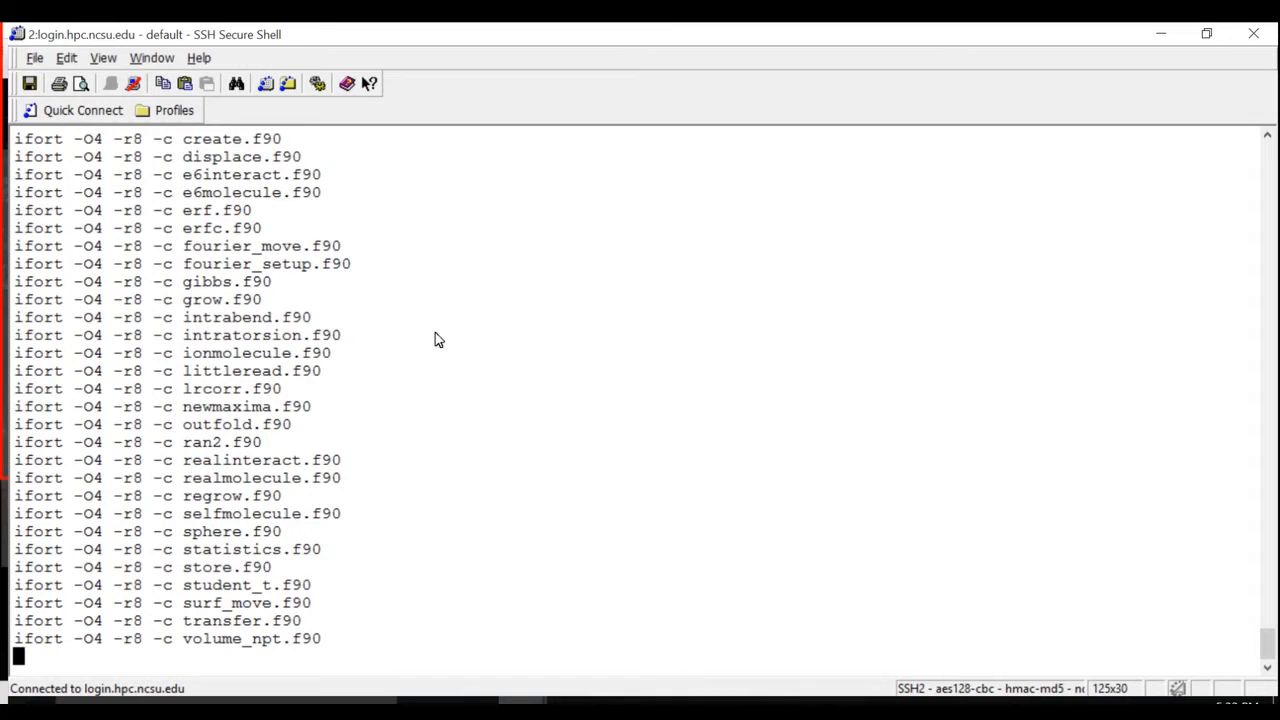
{"action": "scroll", "scroll_direction": "down", "scroll_amount": 3}
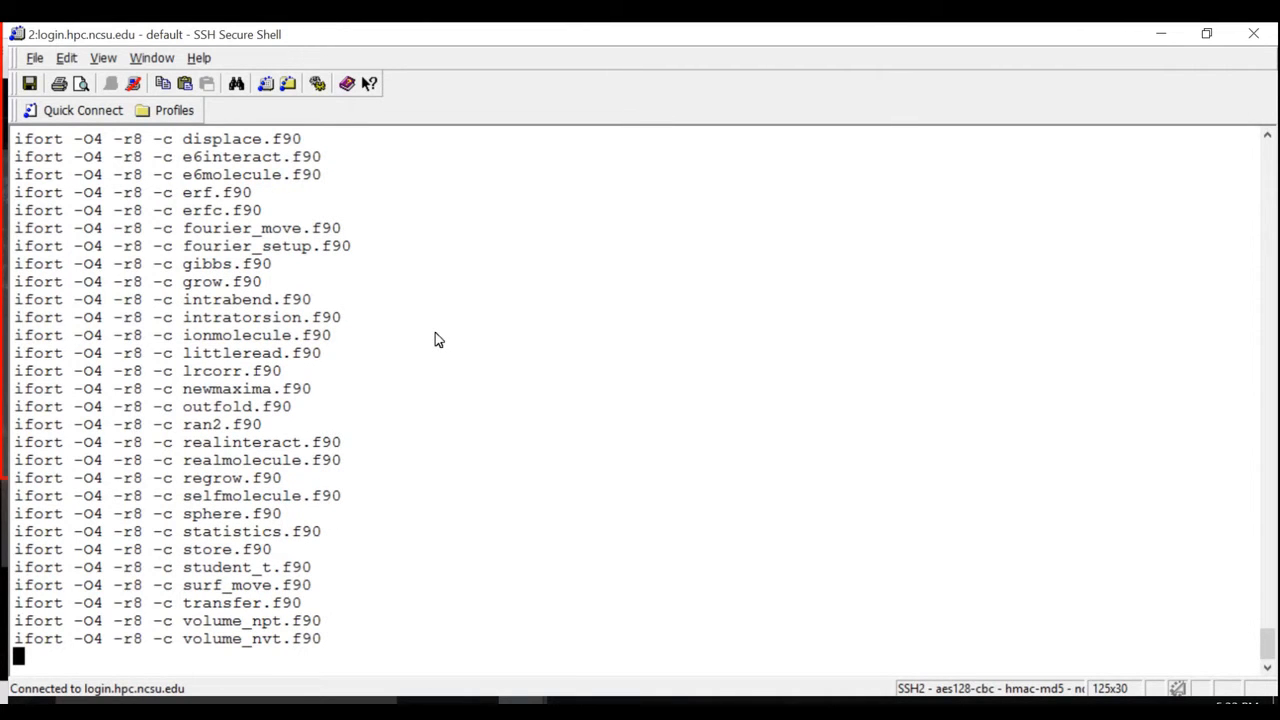
{"action": "scroll", "scroll_direction": "down", "scroll_amount": 3}
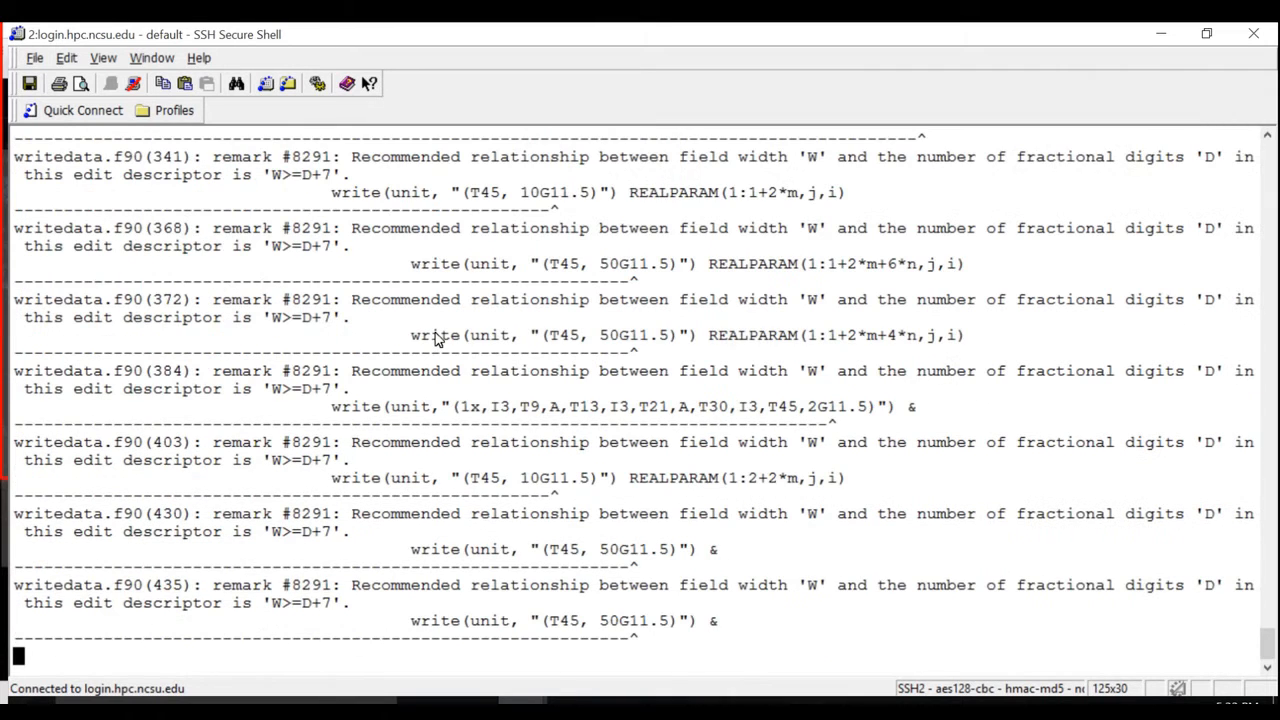
{"action": "scroll", "scroll_direction": "down", "scroll_amount": 3}
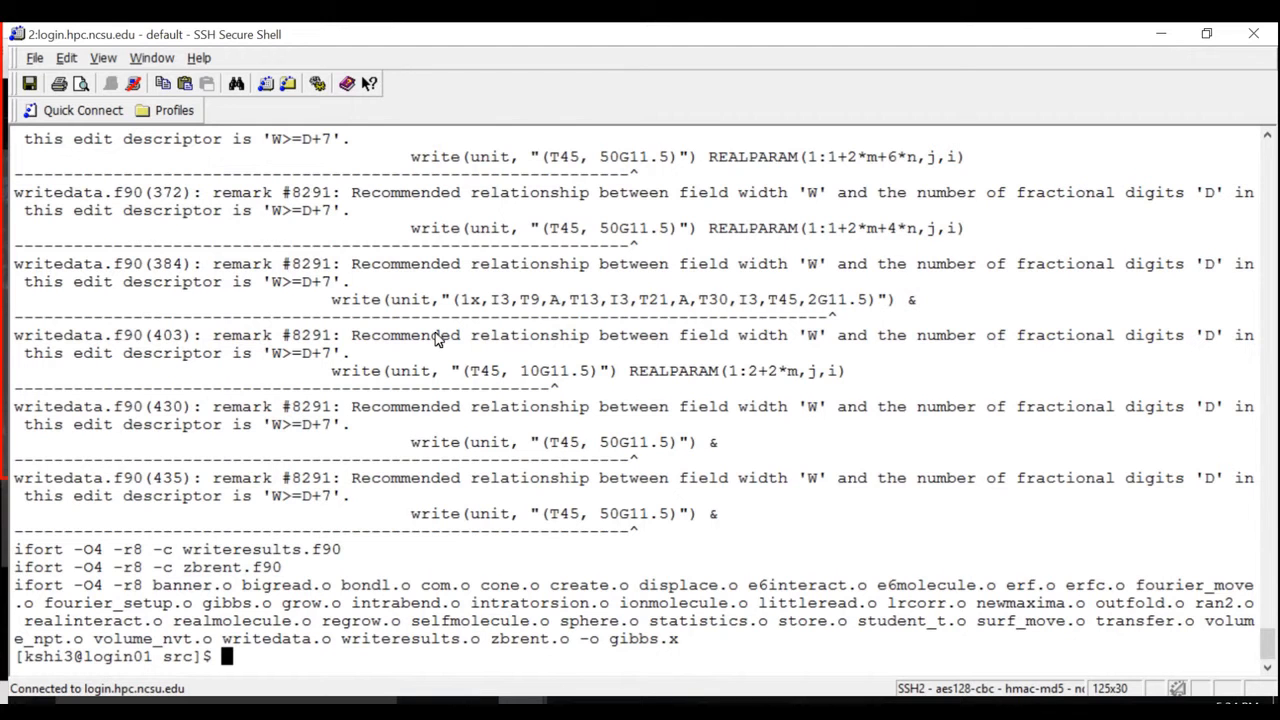
Delete the object files with rm -f *.o and confirm gibbs.x is listed.
{"action": "type", "text": "rm -"}
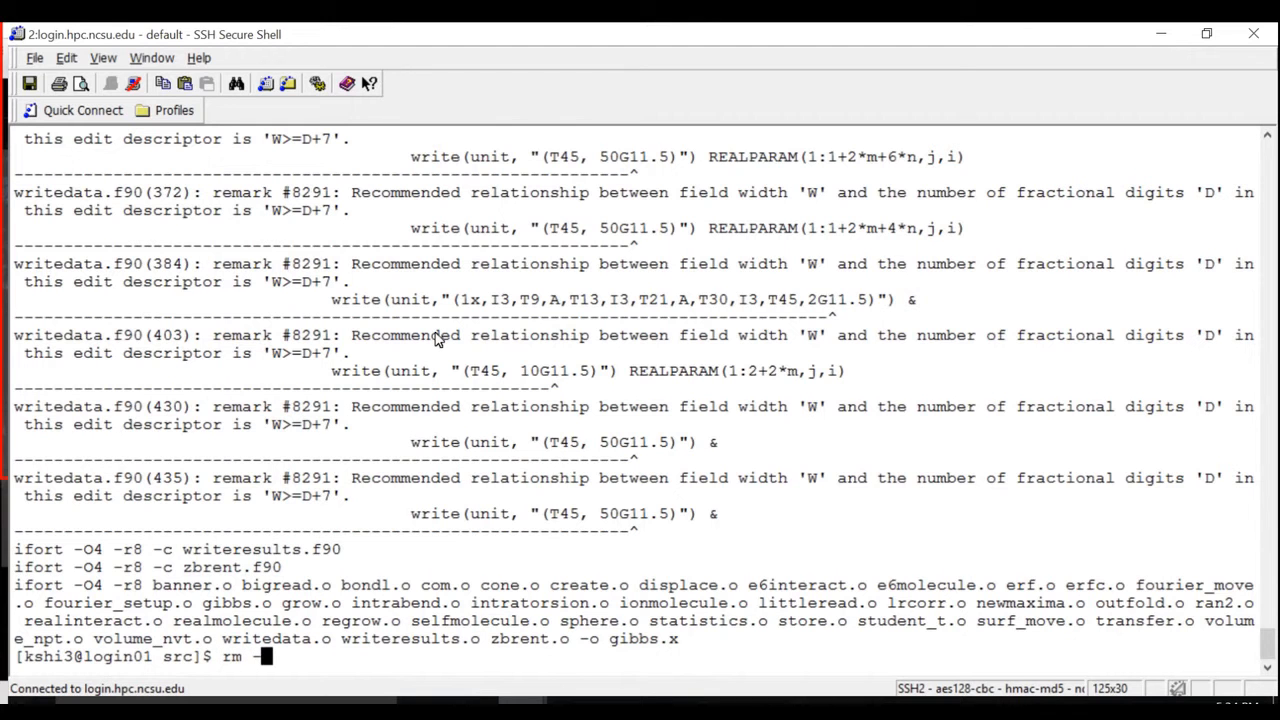
{"action": "type", "text": "f *.o"}
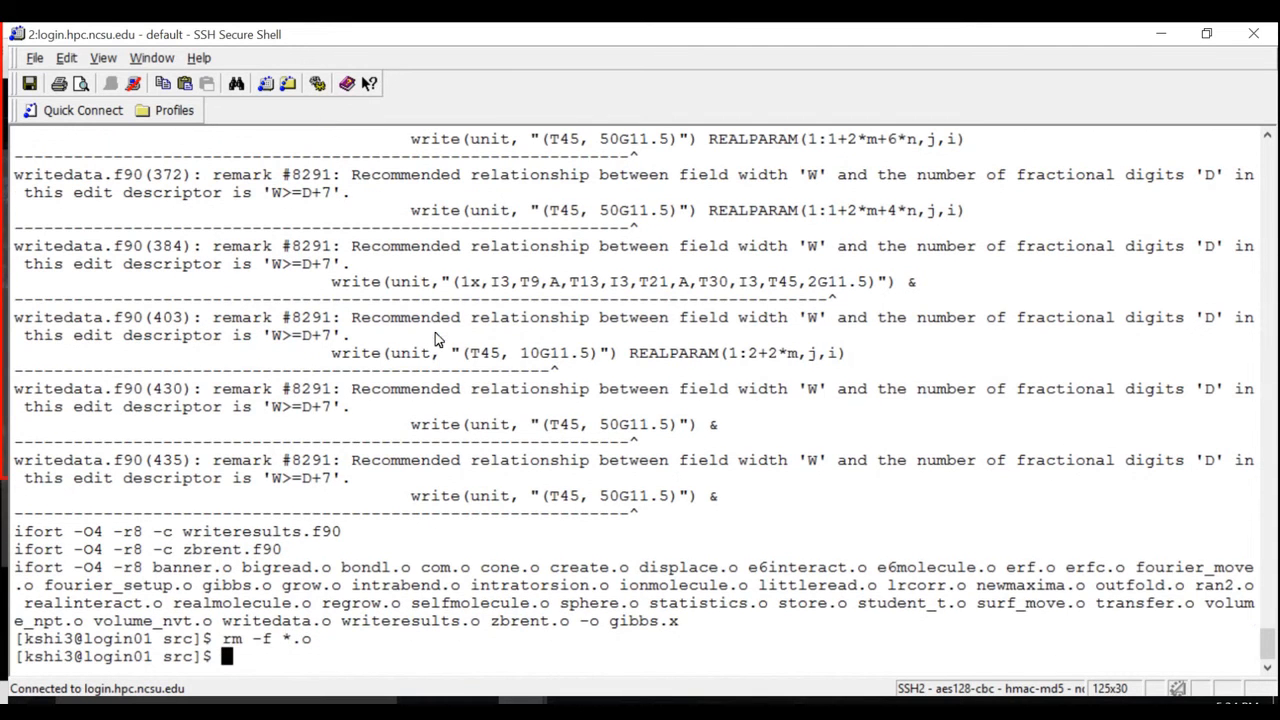
{"action": "type", "text": "ls"}
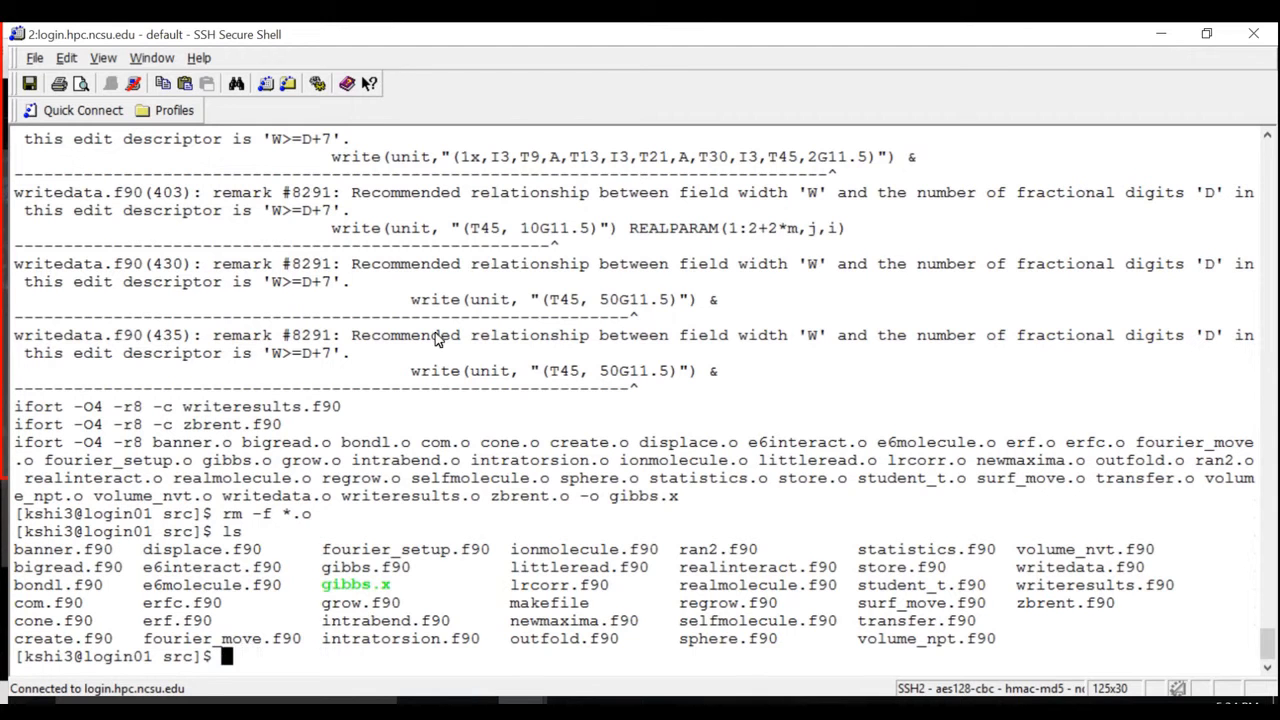
{"action": "type", "text": "cp gibbs.x .."}
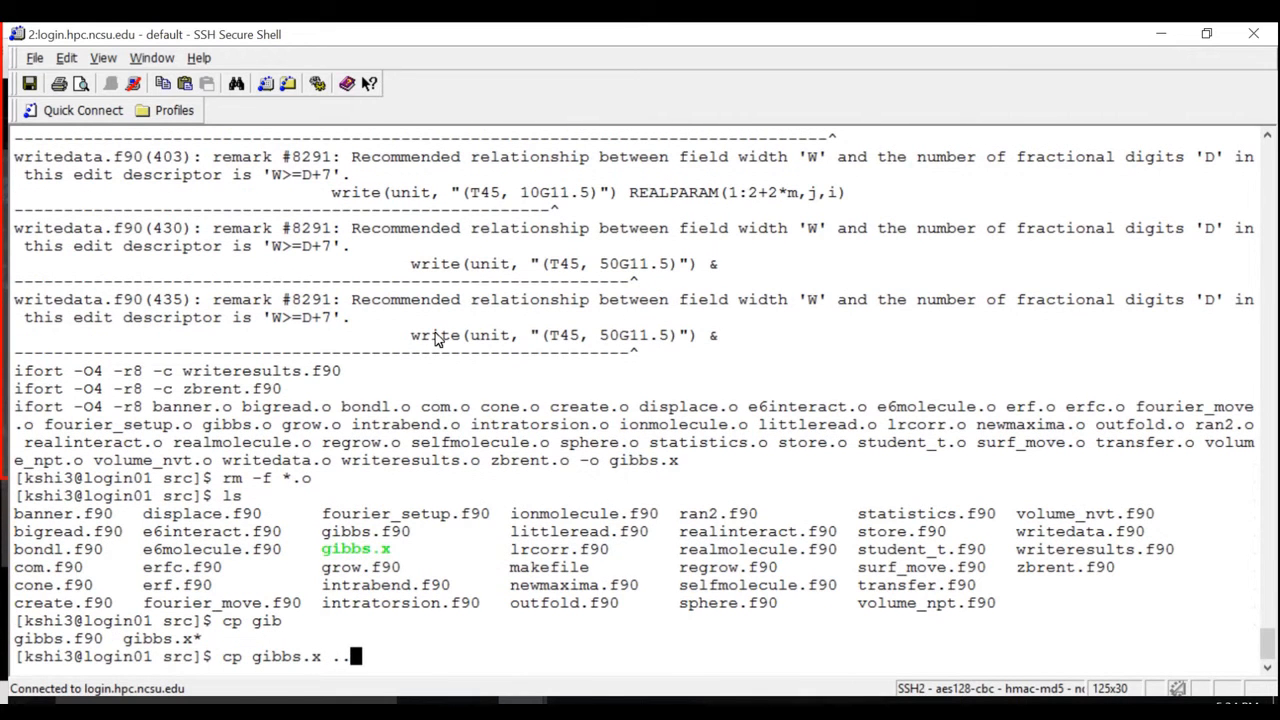
Copy gibbs.x to ../example/ and change into the example directory.
{"action": "type", "text": "/exma"}
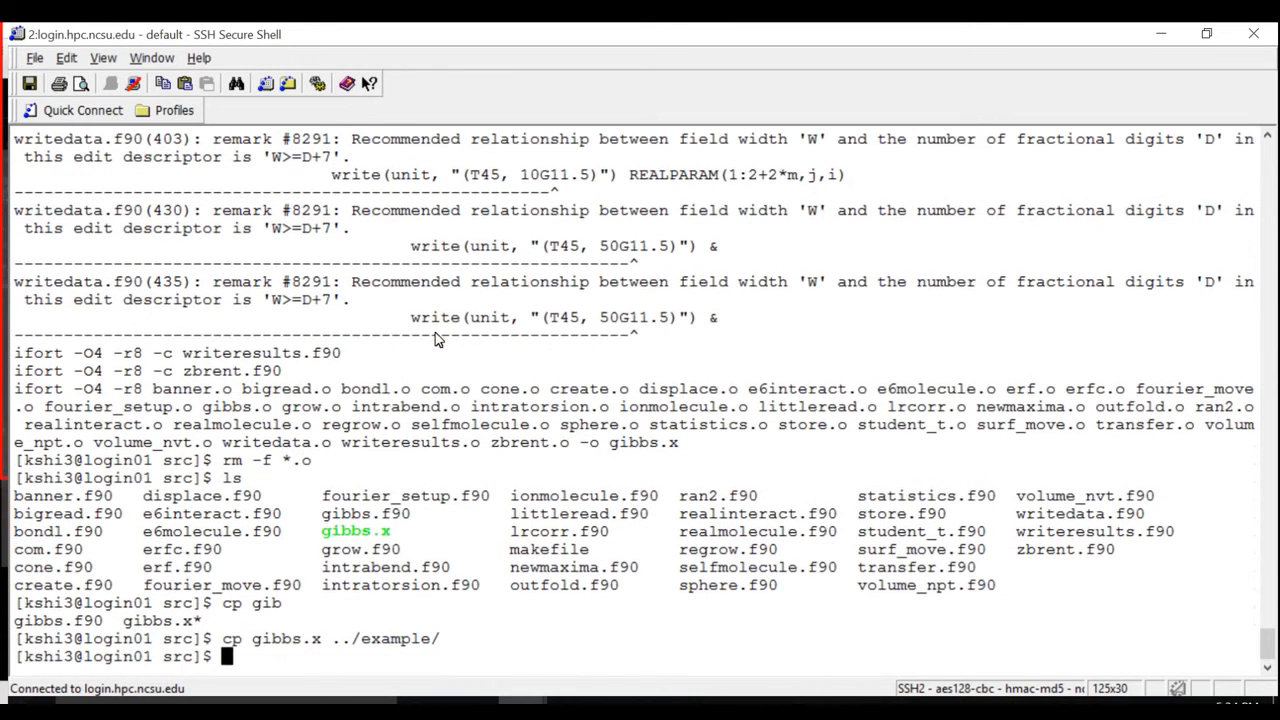
{"action": "type", "text": "cd .,"}
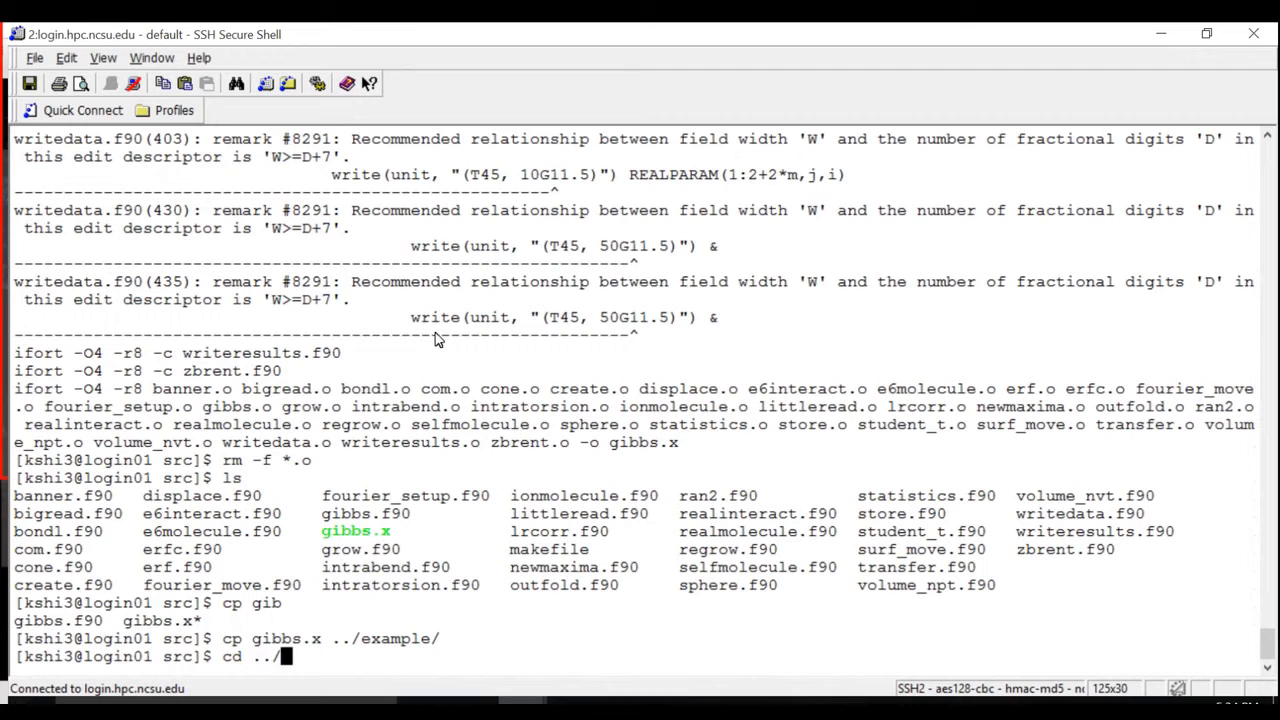
{"action": "type", "text": "exa"}
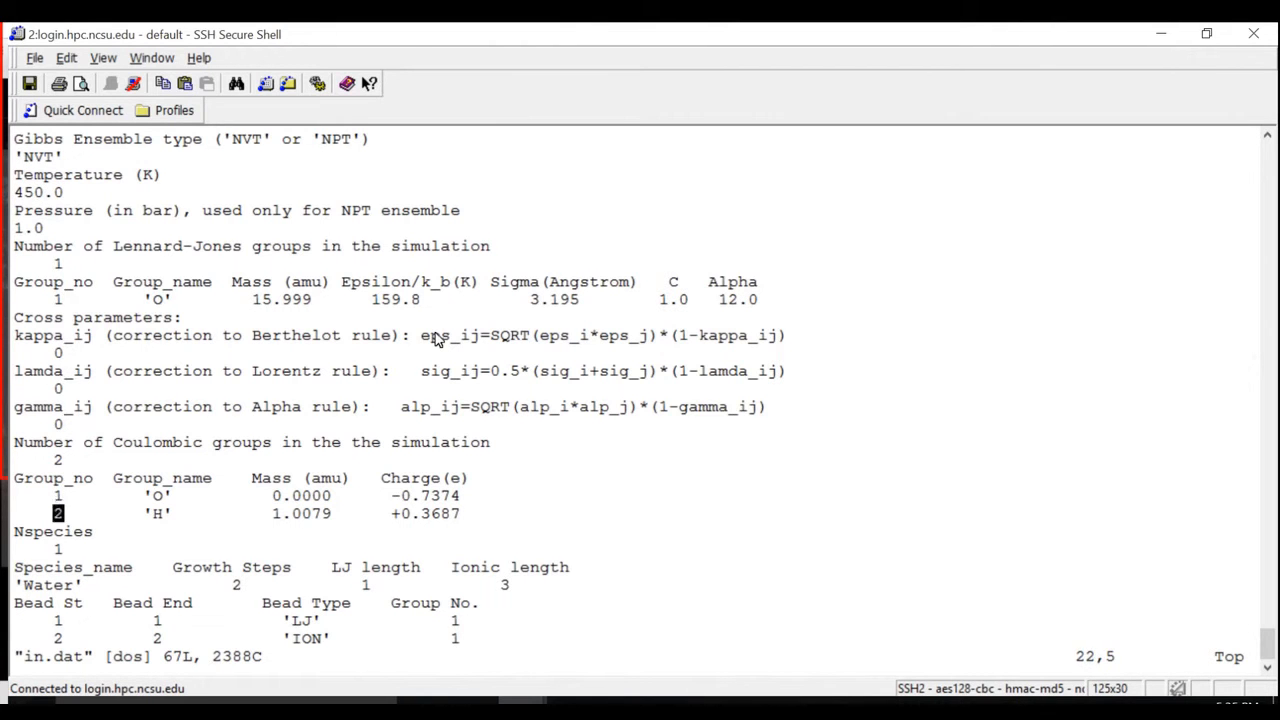
Scroll through the in.dat parameters in vi, then quit and list the example folder.
{"action": "scroll", "scroll_direction": "down", "scroll_amount": 3}
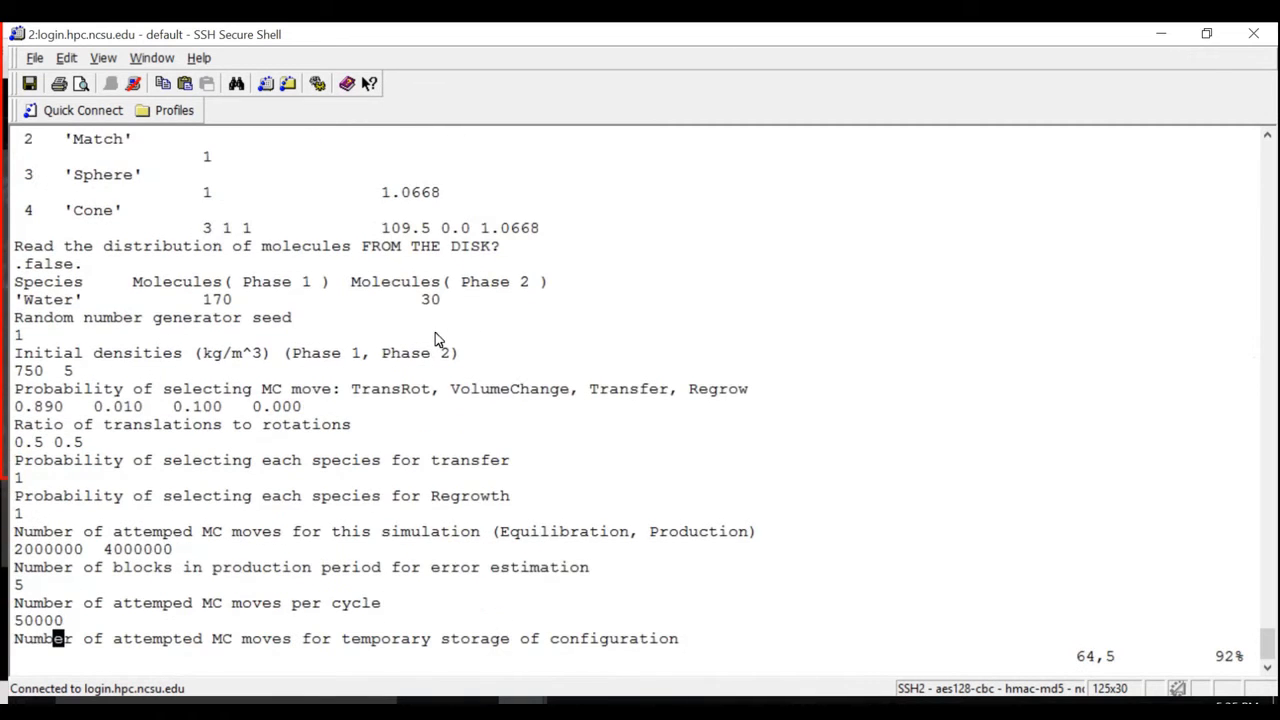
{"action": "scroll", "scroll_direction": "down", "scroll_amount": 3}
{"action": "type", "text": "vi mc"}
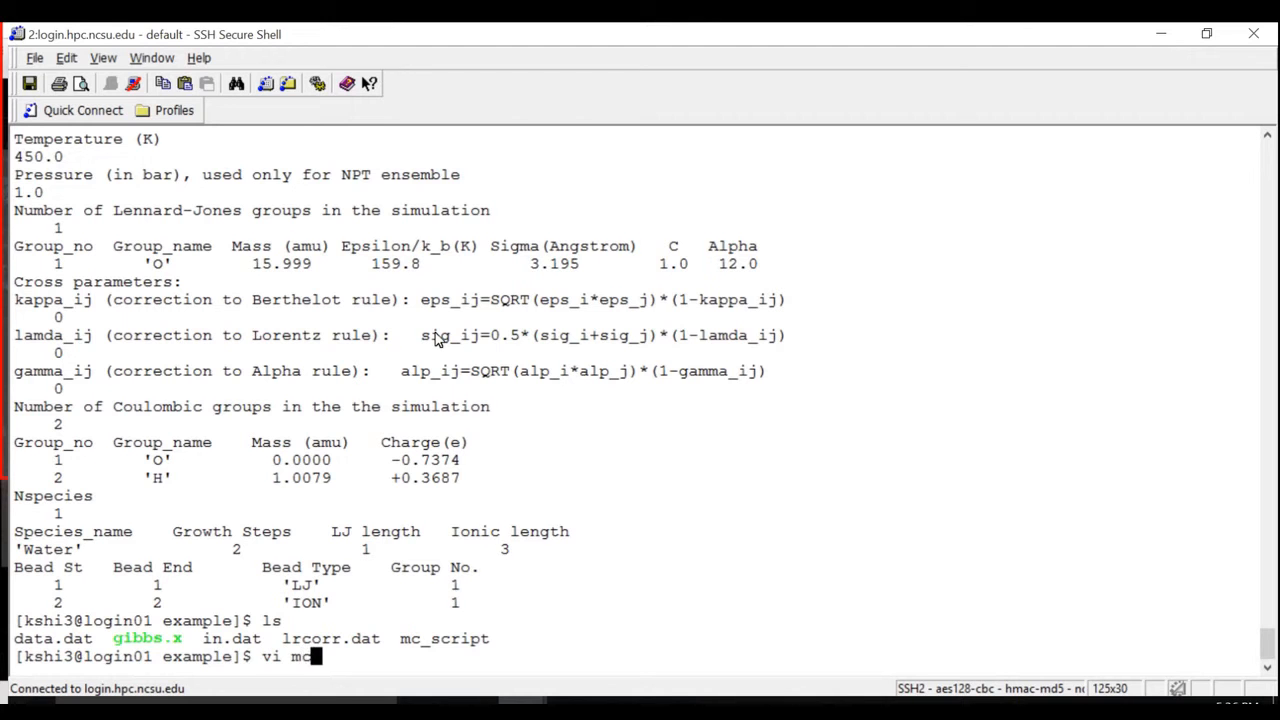
Open mc_script in vi, review its #BSUB queue, node and output directives, then quit.
{"action": "type", "text": "_script"}
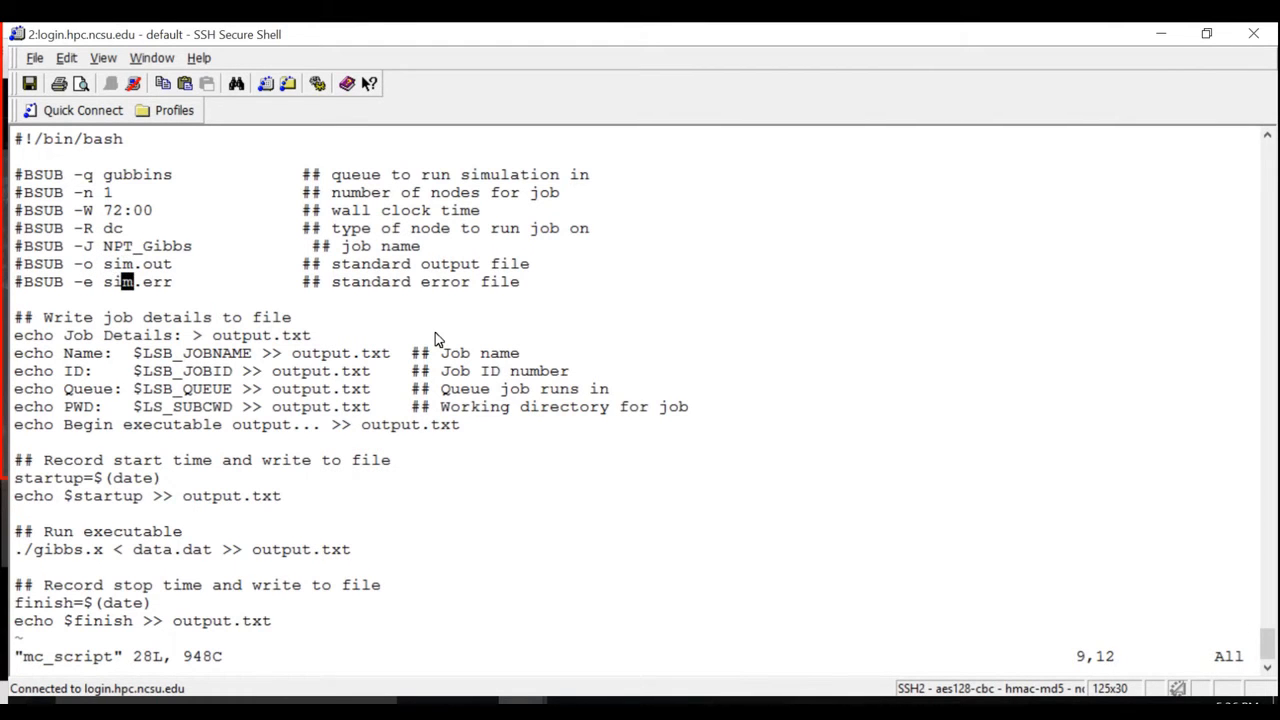
{"action": "key", "text": "Down"}
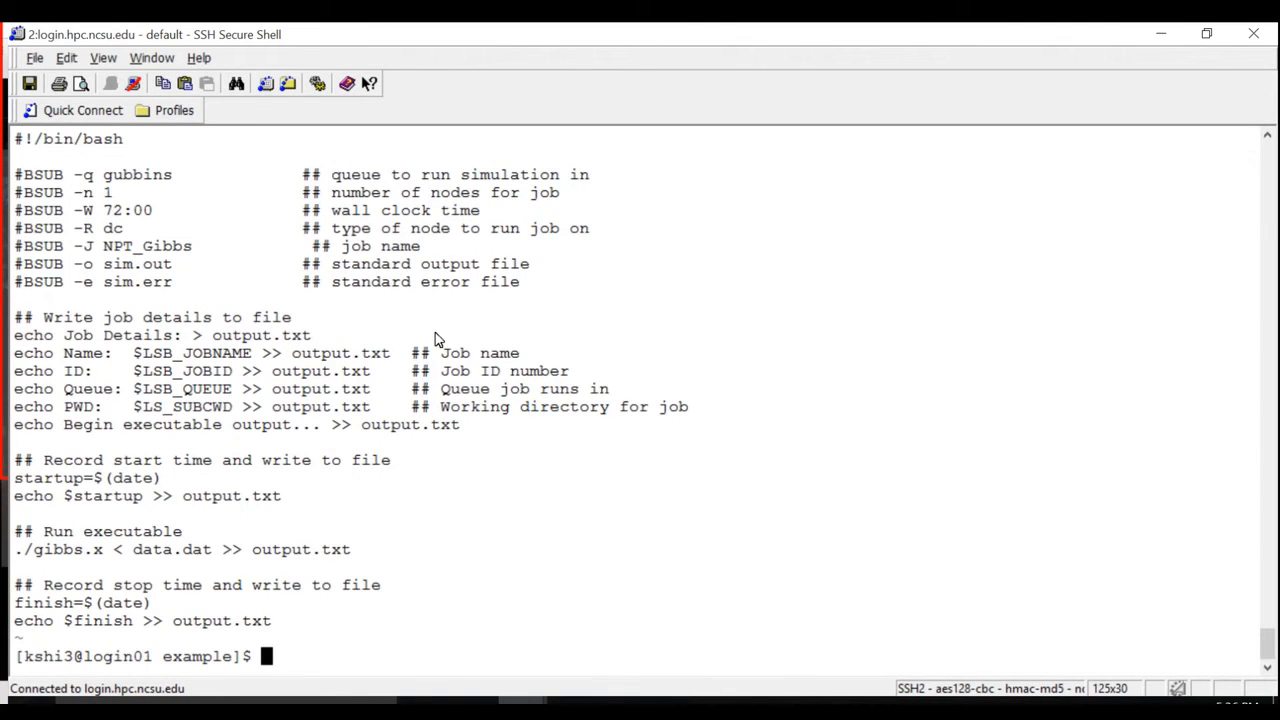
List the folder and submit the job with bsub < mc_script.
{"action": "type", "text": "ls"}
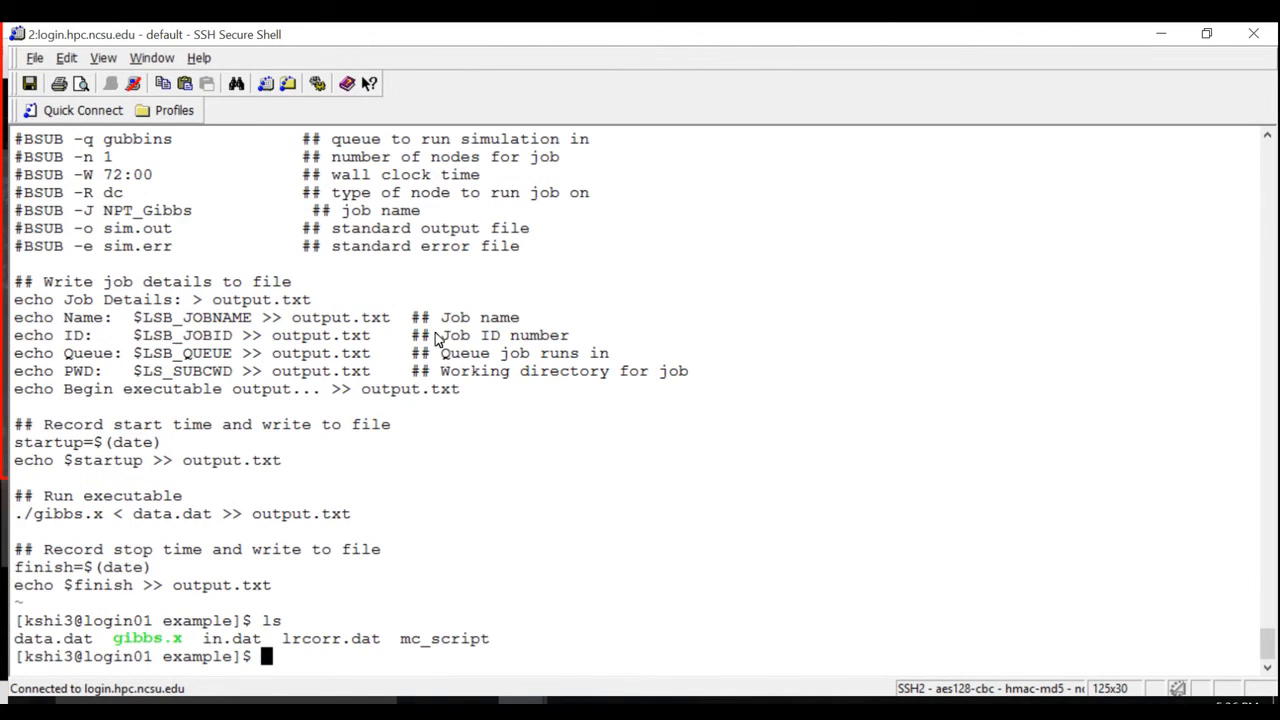
{"action": "type", "text": "bsub"}
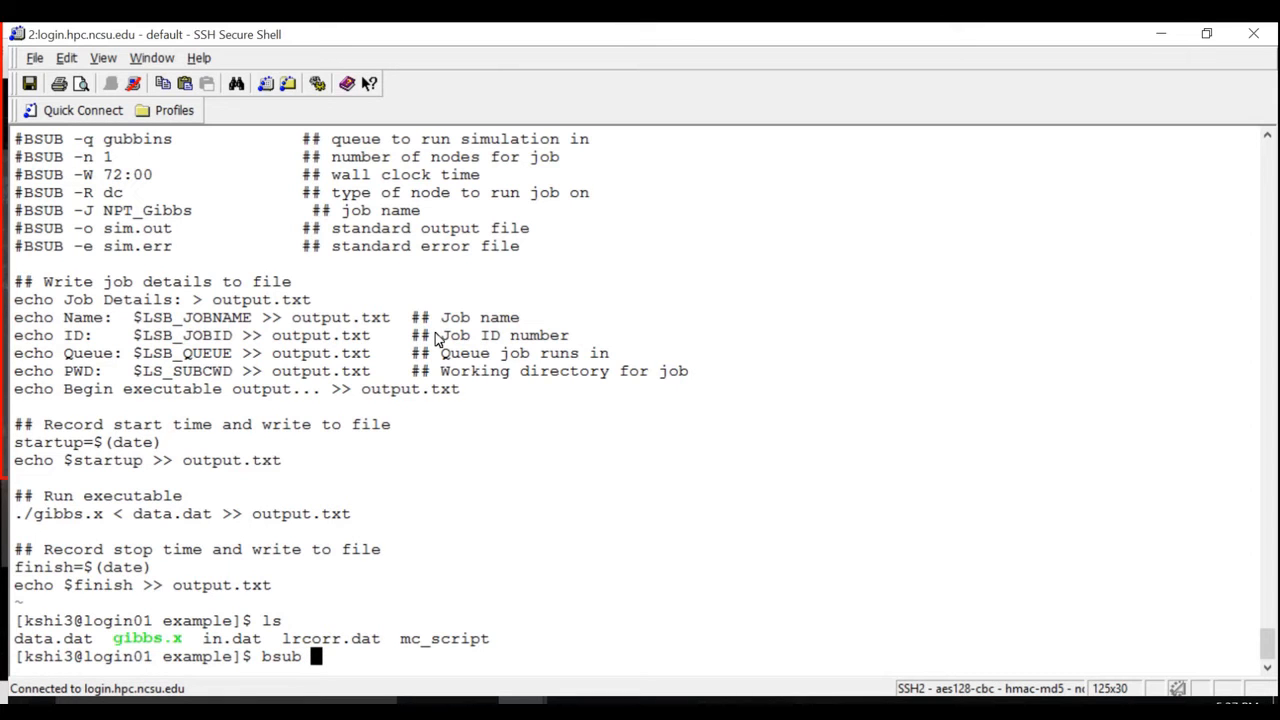
{"action": "type", "text": "<"}
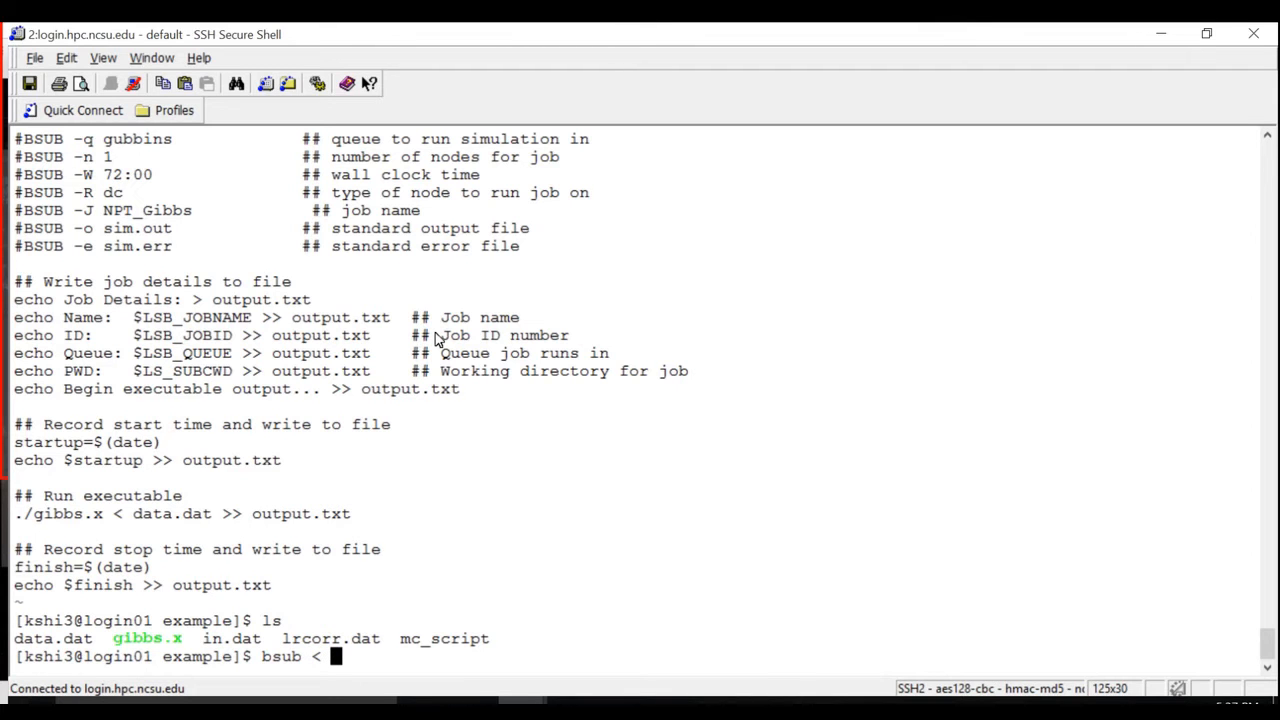
{"action": "type", "text": "m"}
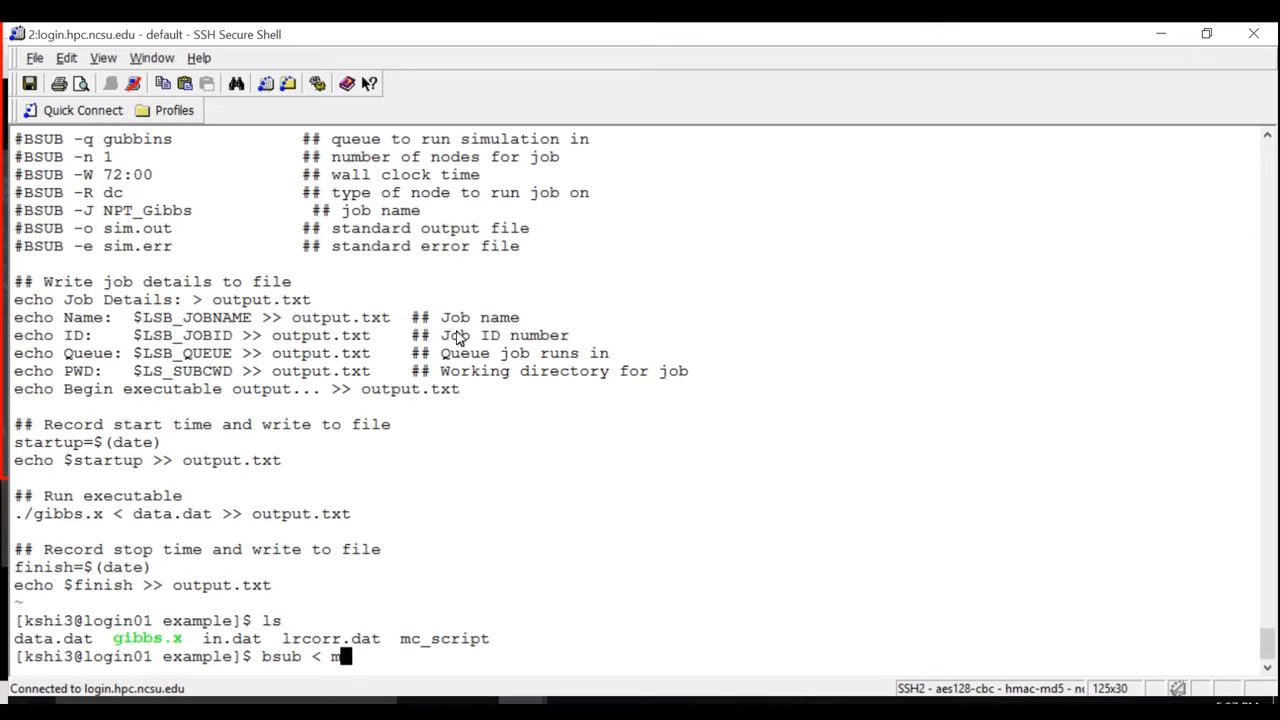
{"action": "type", "text": "c_script"}
{"action": "type", "text": "bjobs"}
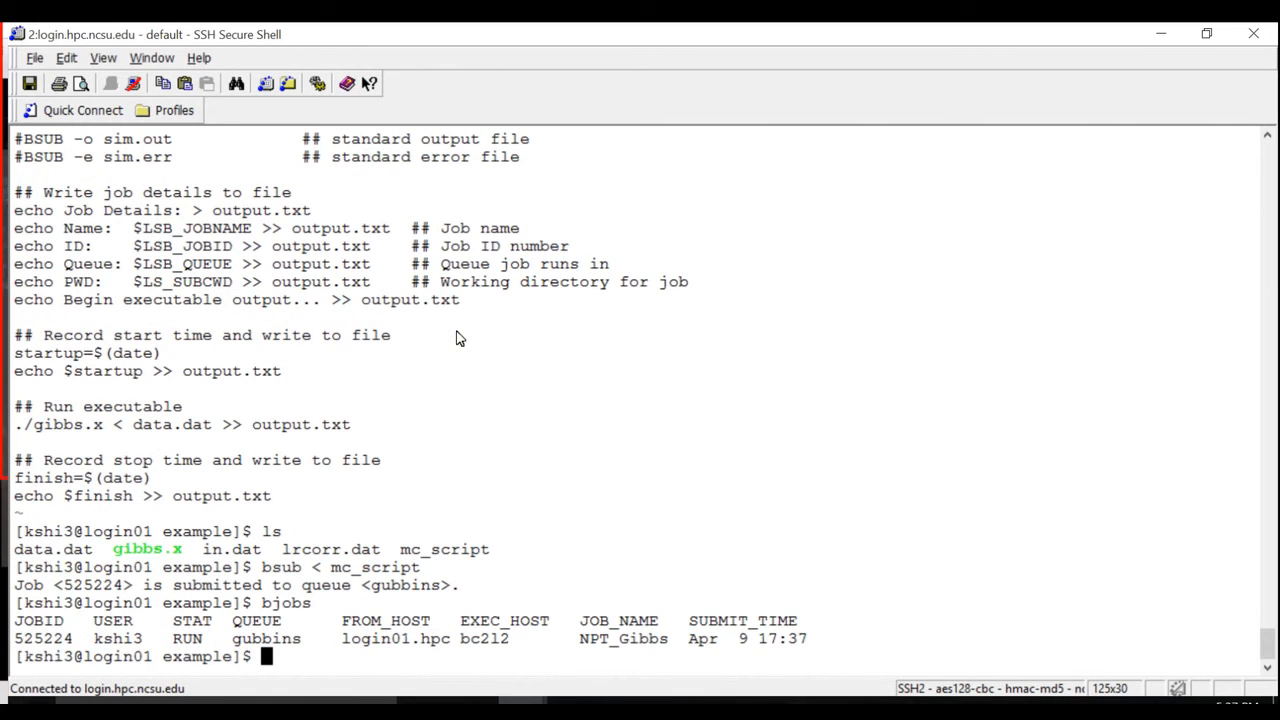
{"action": "mouse_move", "coordinate": [250, 651]}
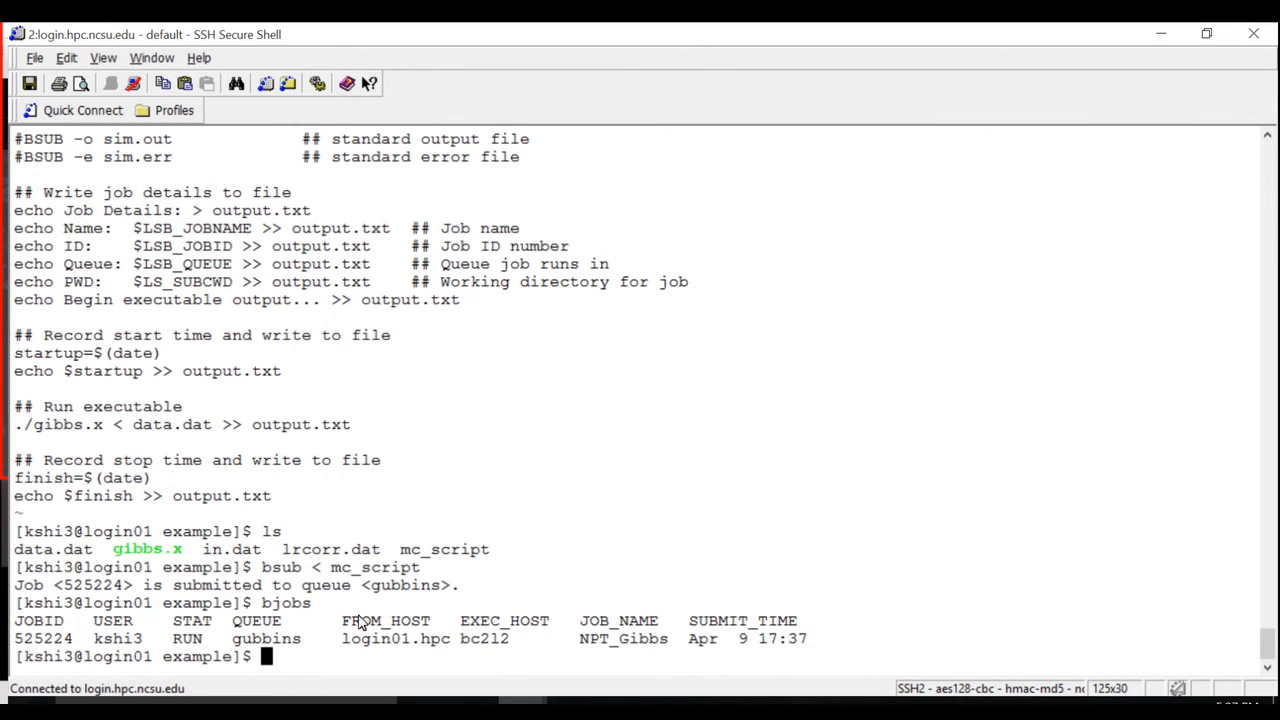
{"action": "mouse_move", "coordinate": [342, 658]}
{"action": "type", "text": "ls"}
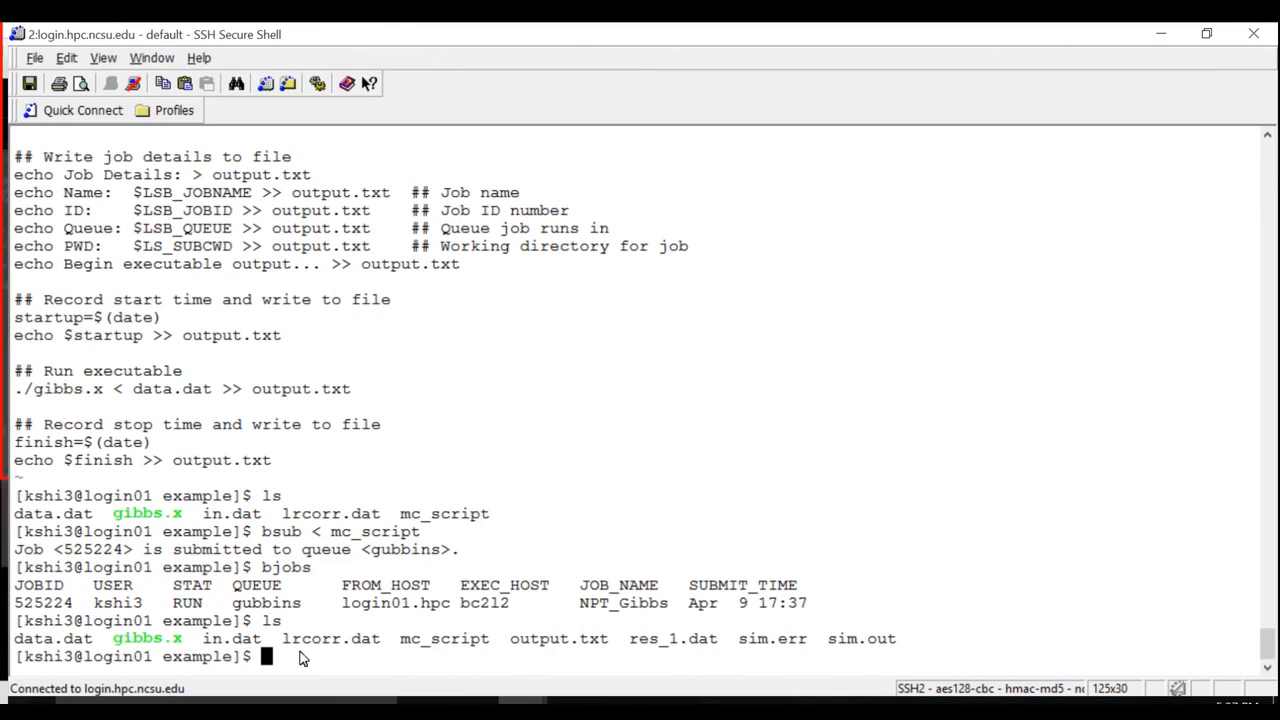
{"action": "mouse_move", "coordinate": [525, 648]}
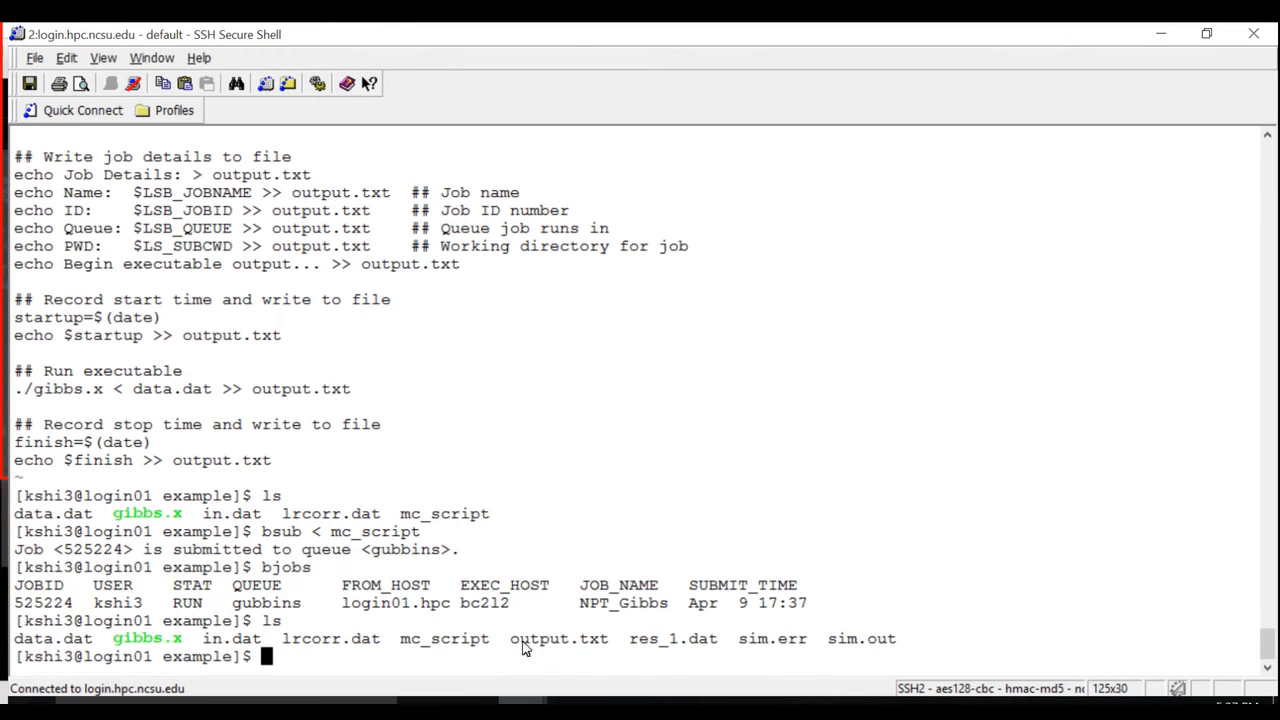
{"action": "mouse_move", "coordinate": [795, 651]}
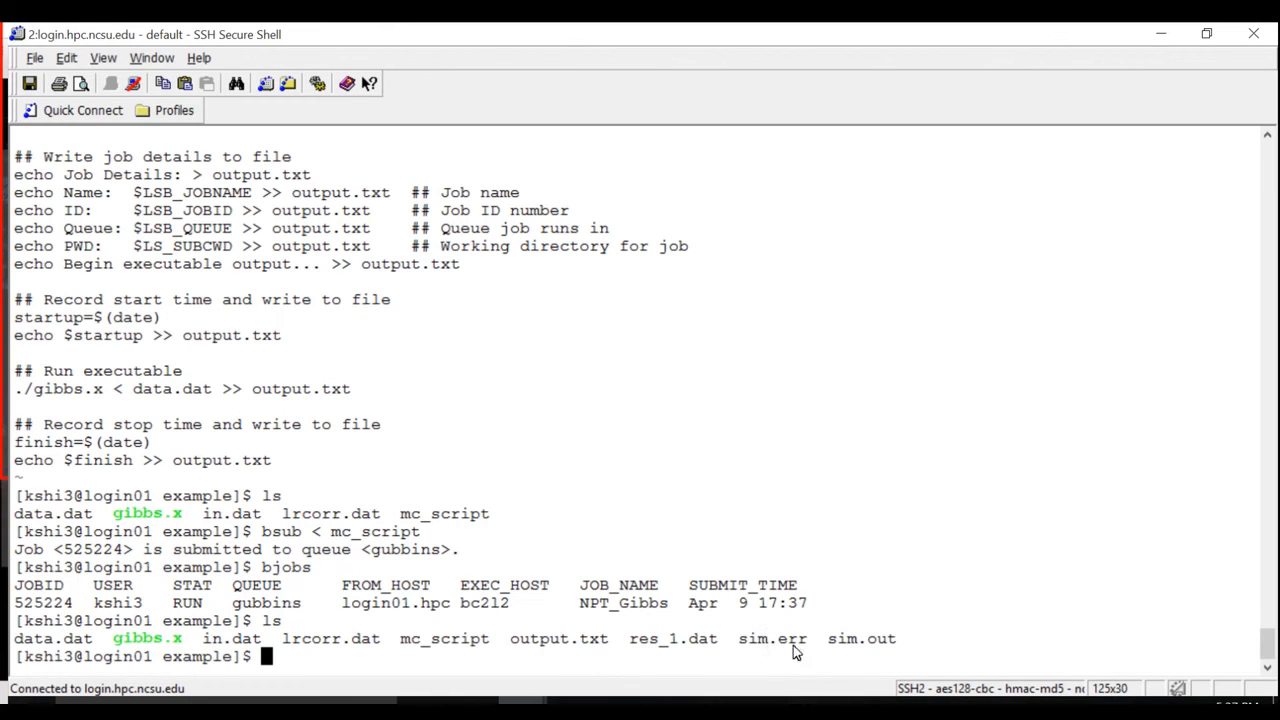
{"action": "mouse_move", "coordinate": [900, 650]}
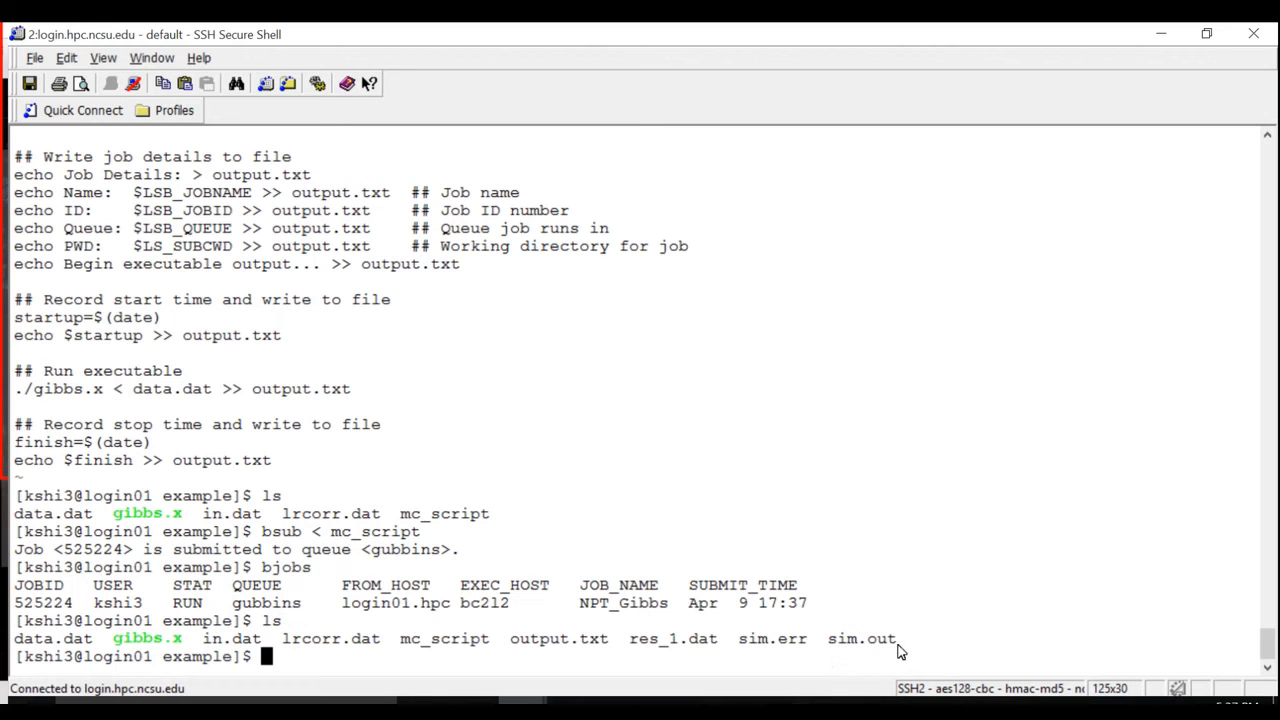
{"action": "mouse_move", "coordinate": [836, 666]}
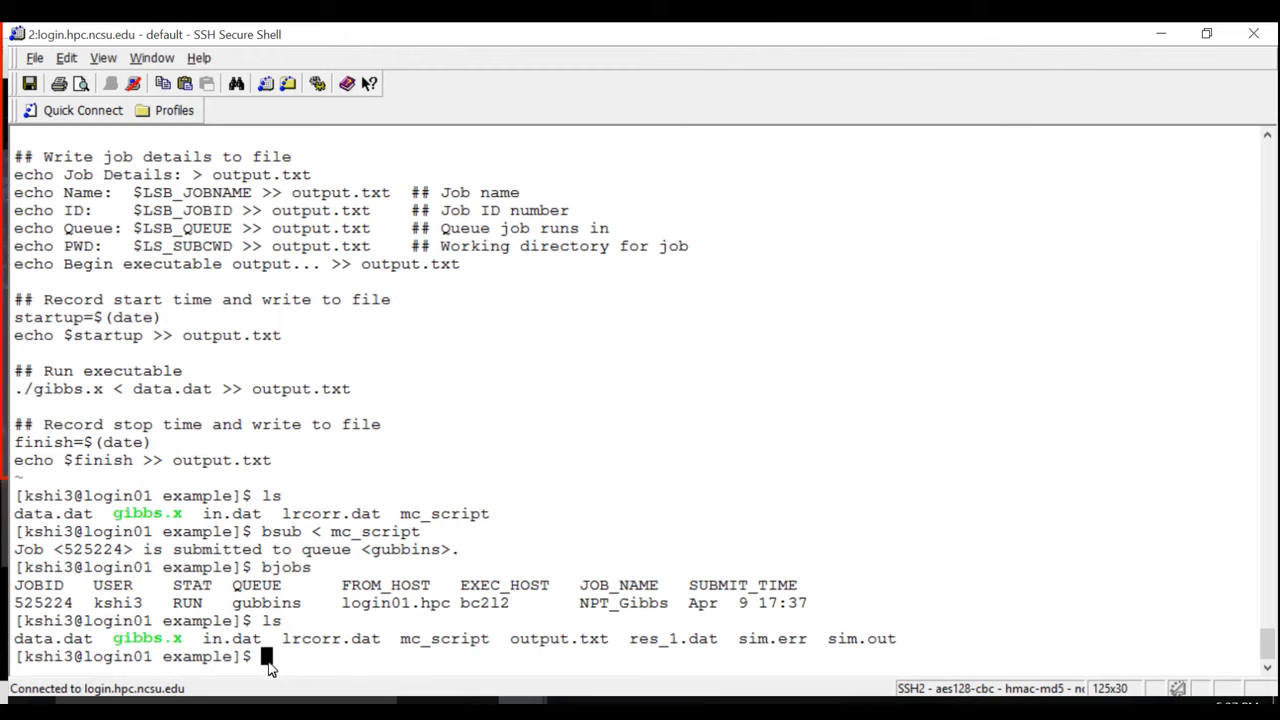
{"action": "mouse_move", "coordinate": [932, 666]}
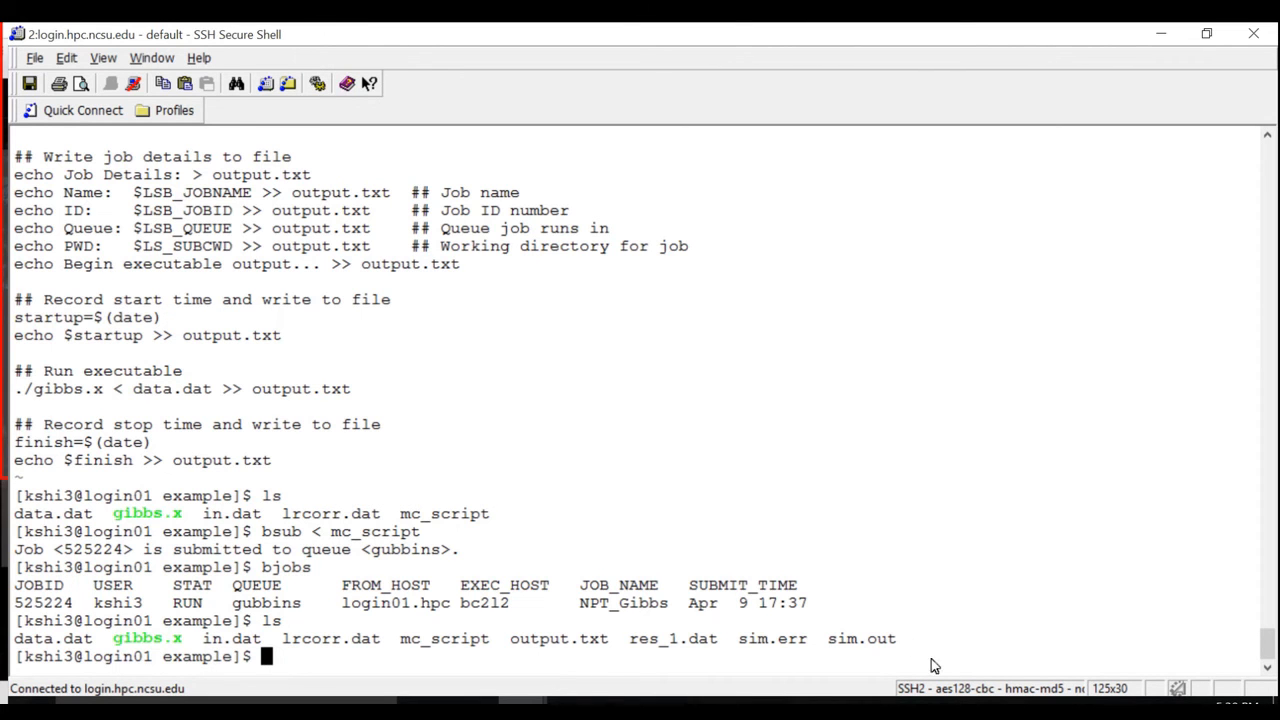
{"action": "mouse_move", "coordinate": [783, 658]}
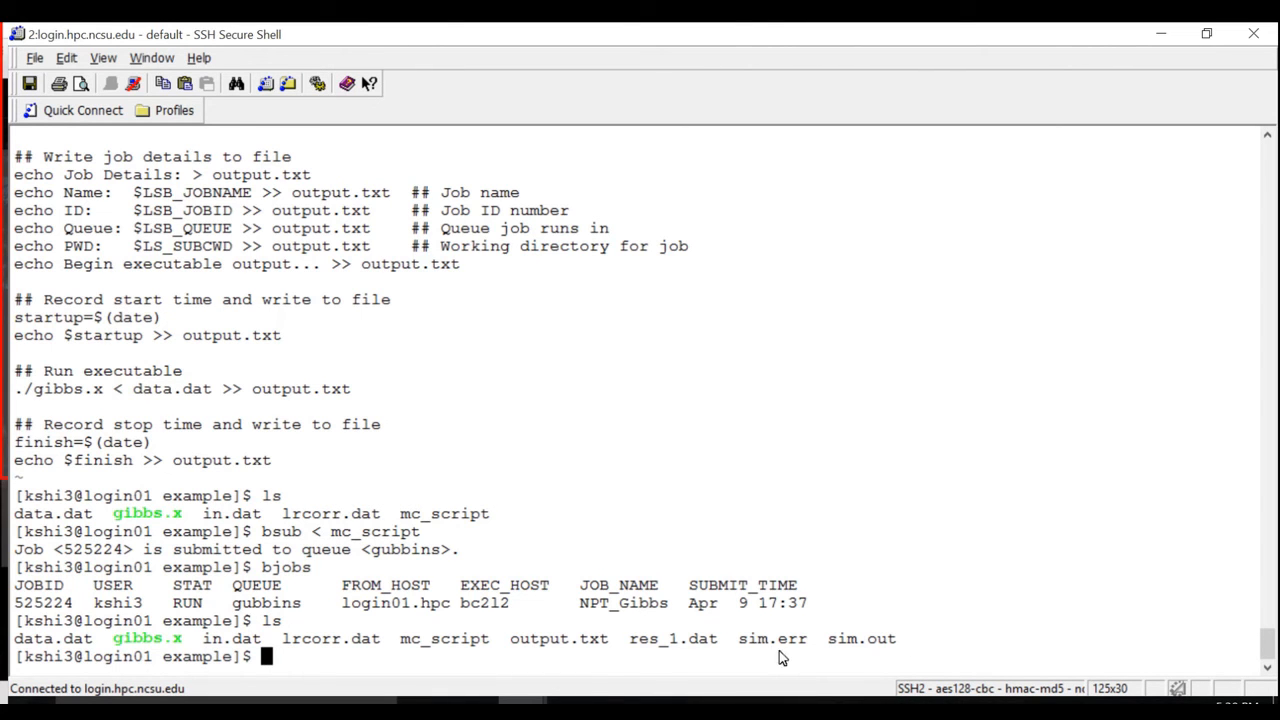
{"action": "mouse_move", "coordinate": [748, 672]}
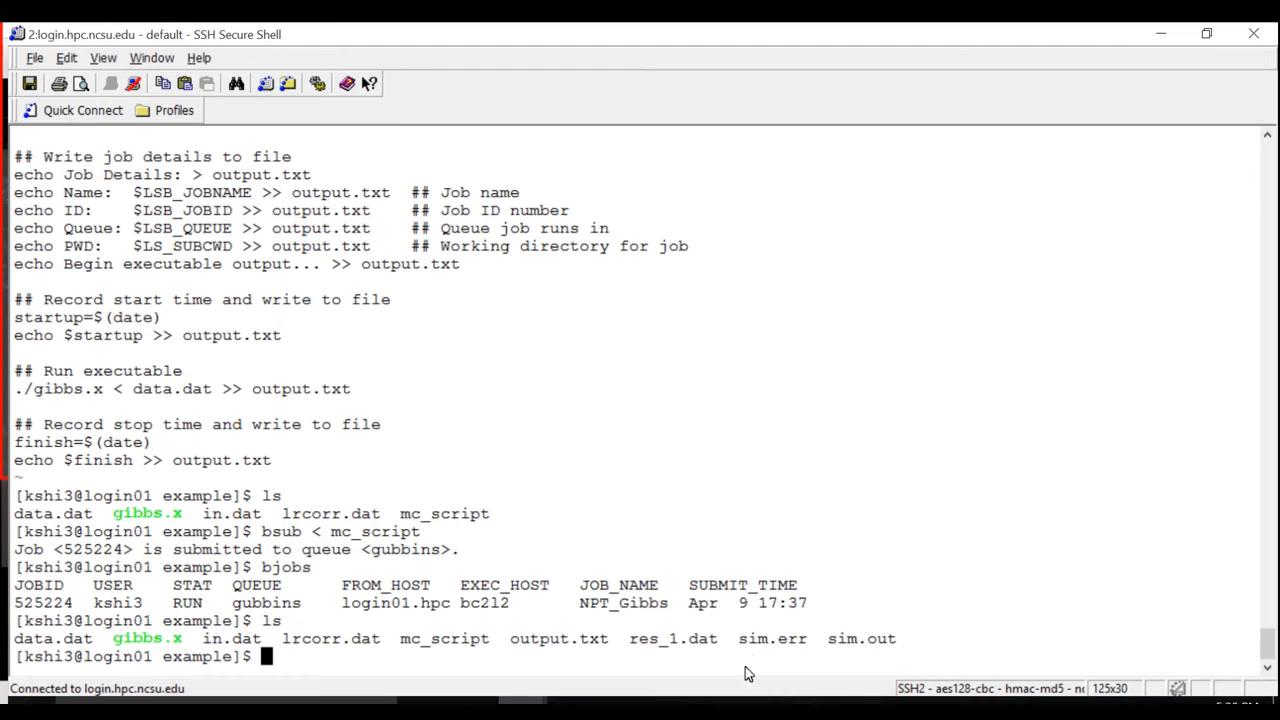